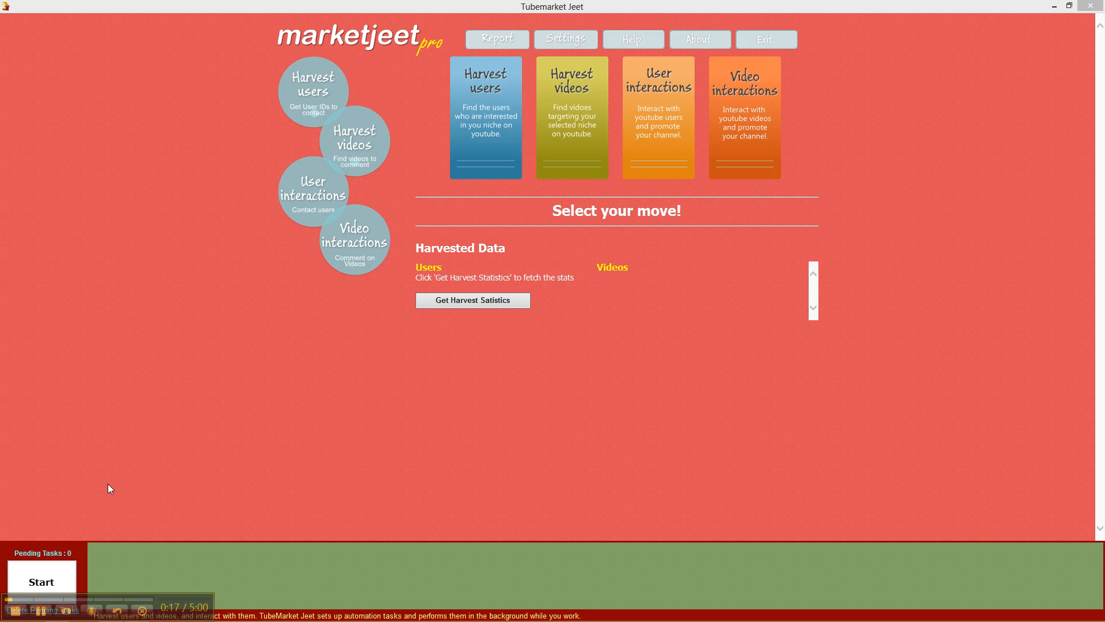
mouse_move(330, 161)
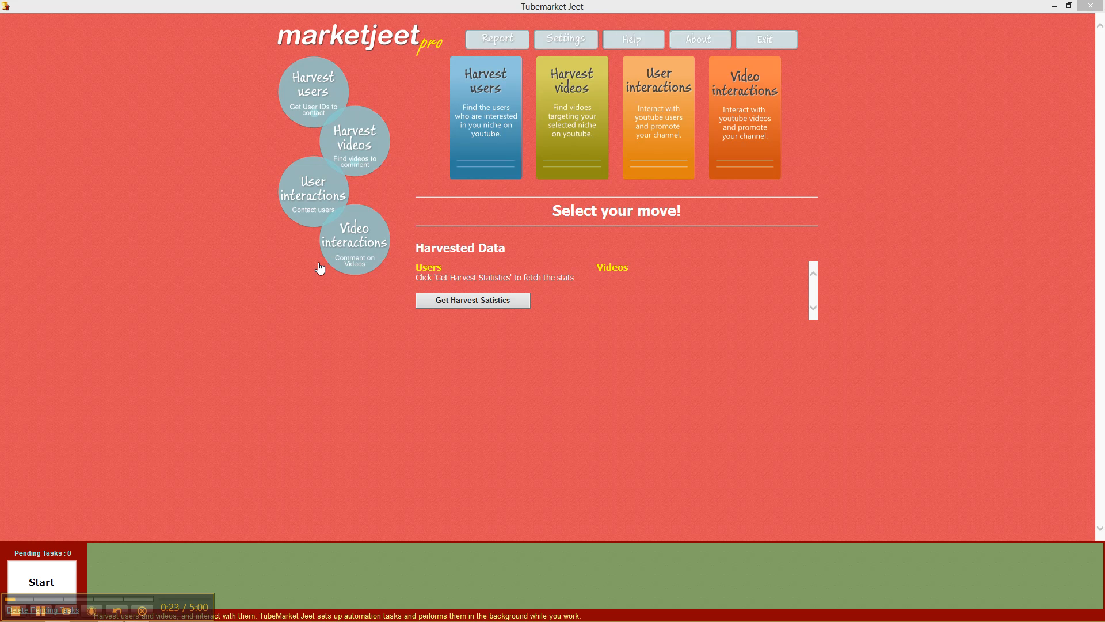
mouse_move(375, 230)
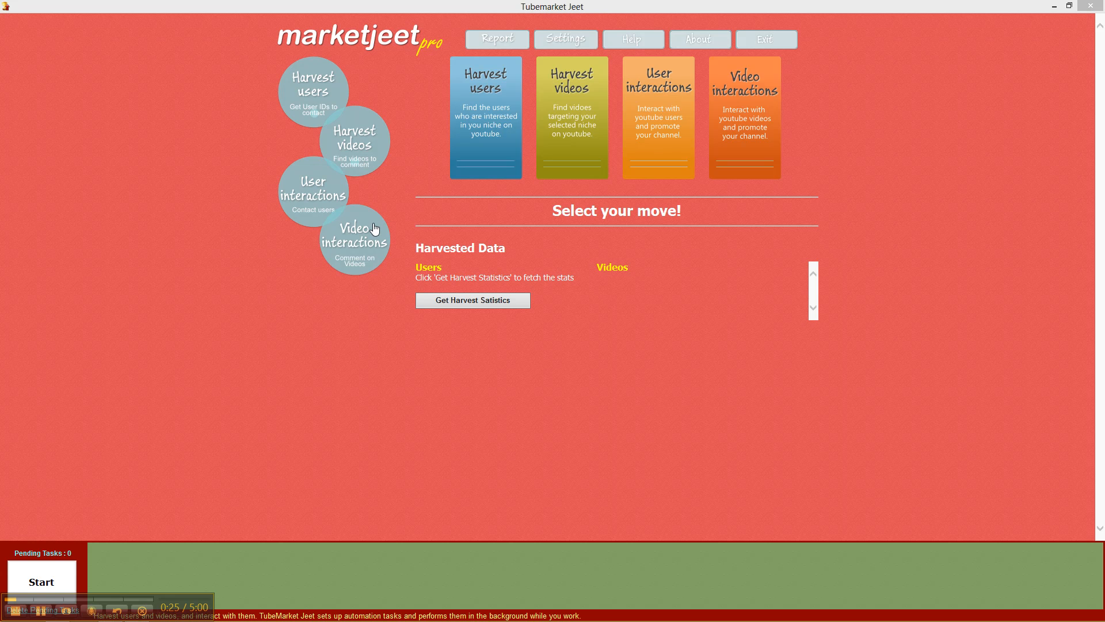
mouse_move(333, 98)
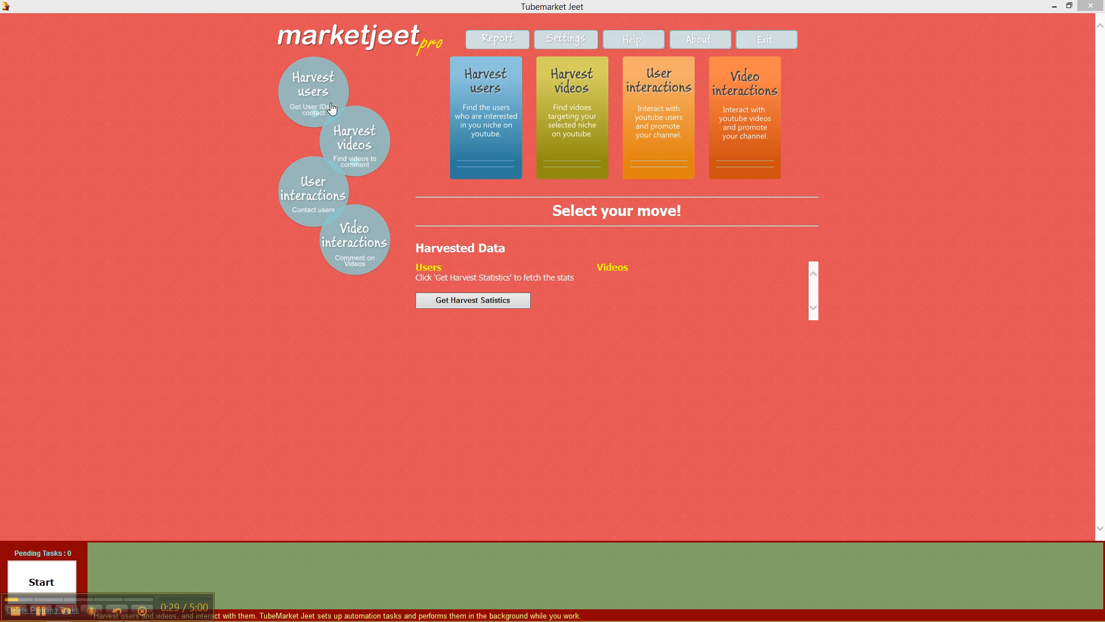
mouse_move(357, 251)
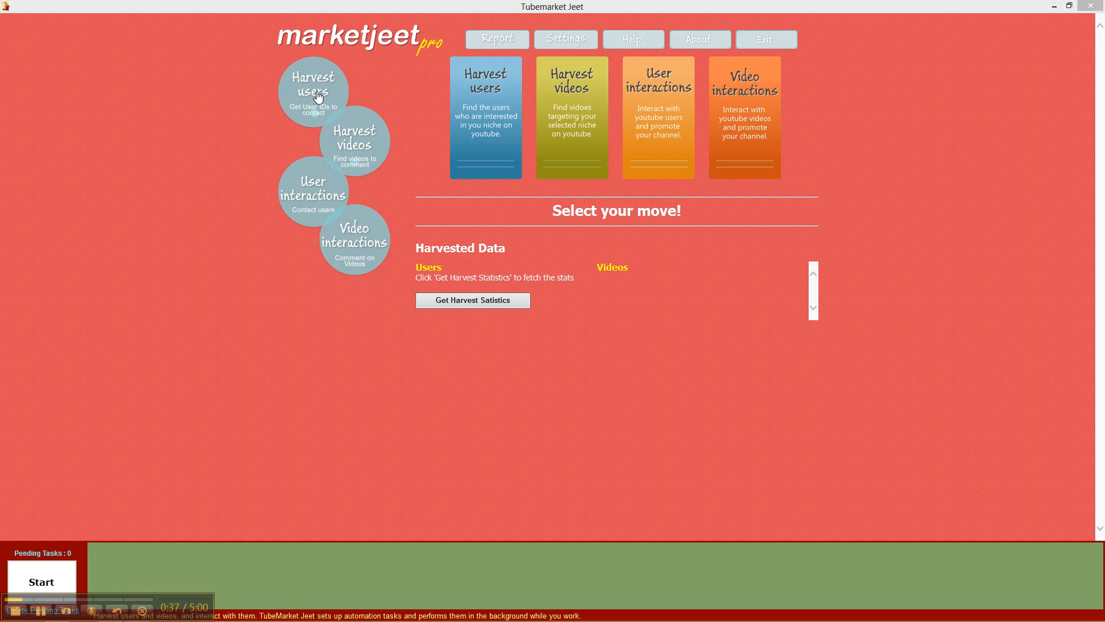
mouse_move(354, 156)
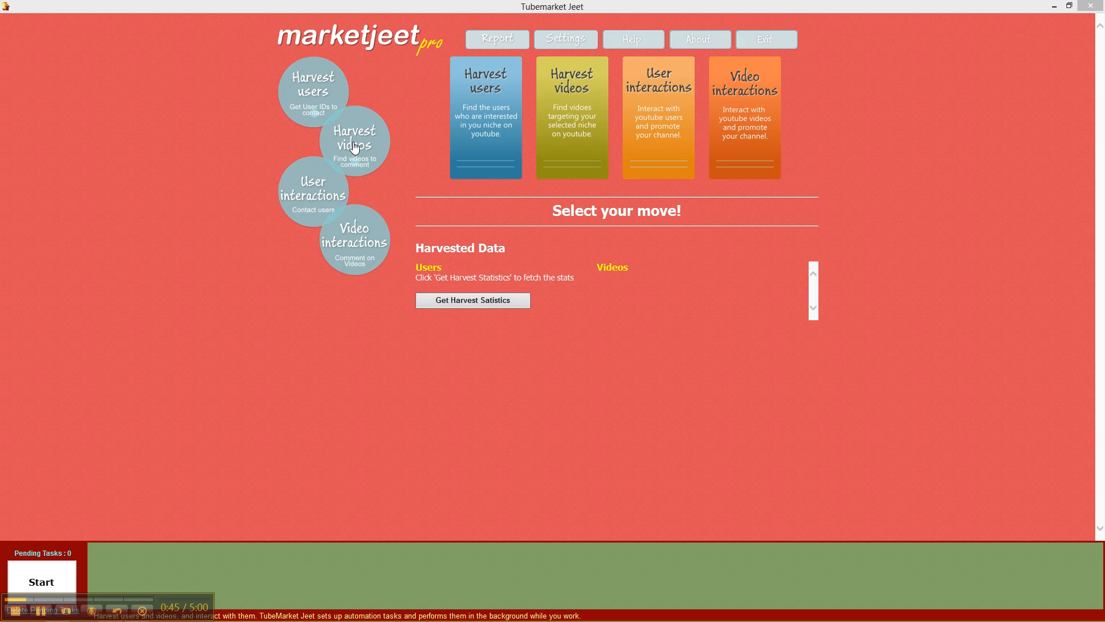
mouse_move(312, 98)
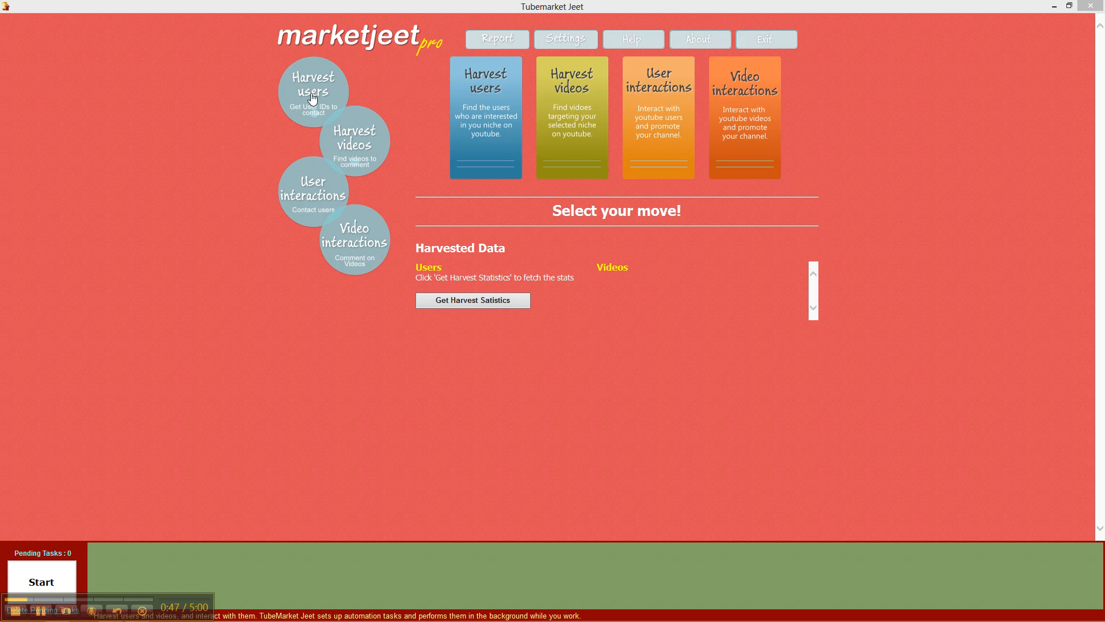
mouse_move(329, 155)
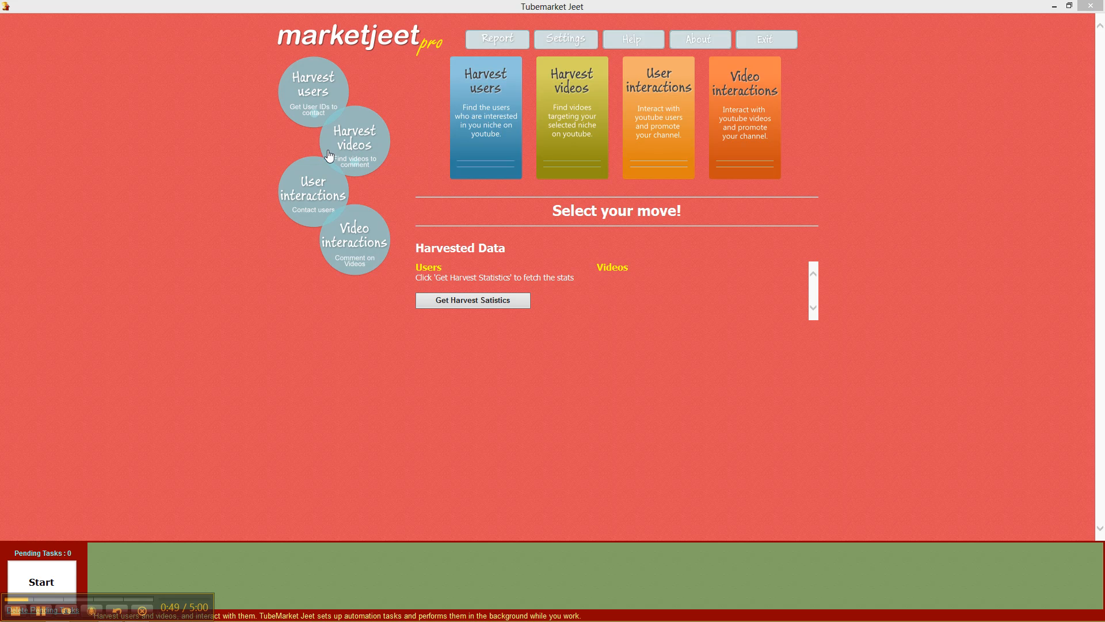
mouse_move(328, 184)
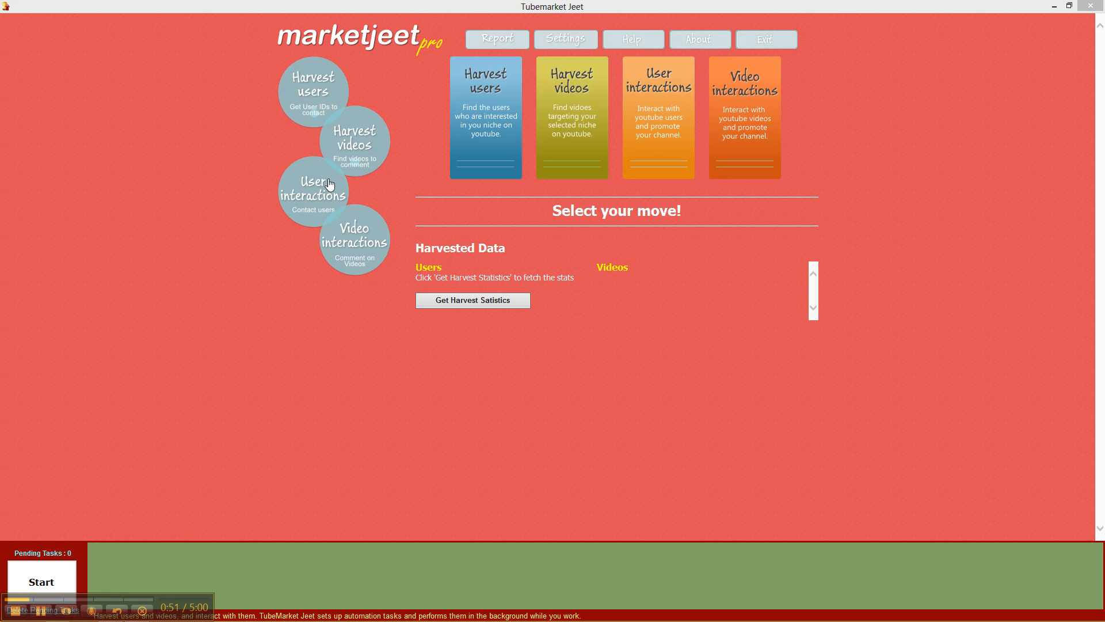
mouse_move(357, 259)
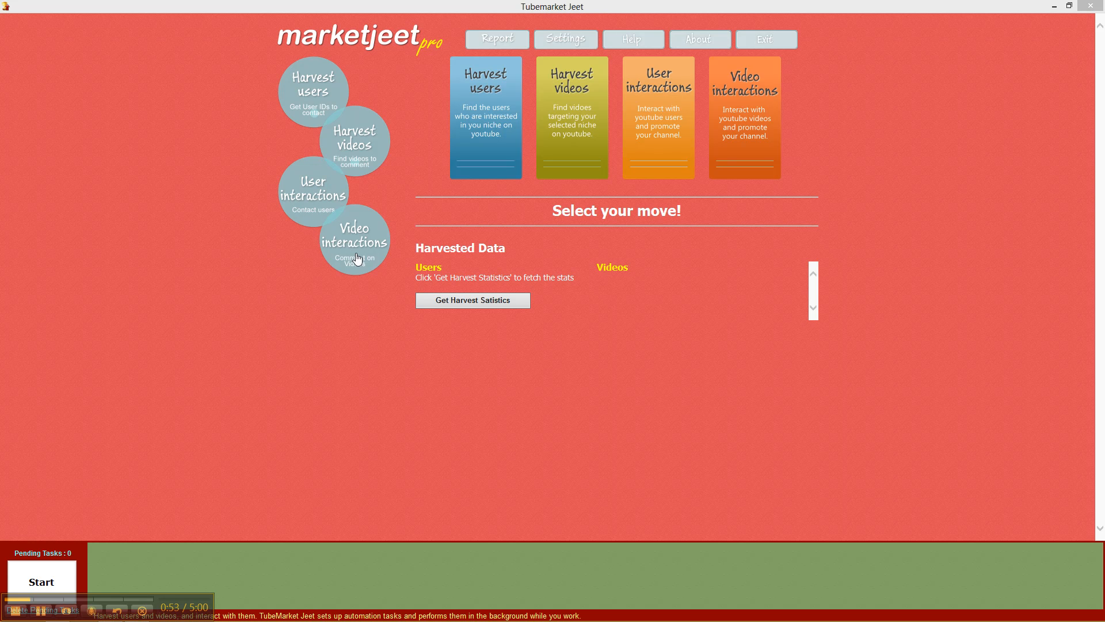
mouse_move(343, 212)
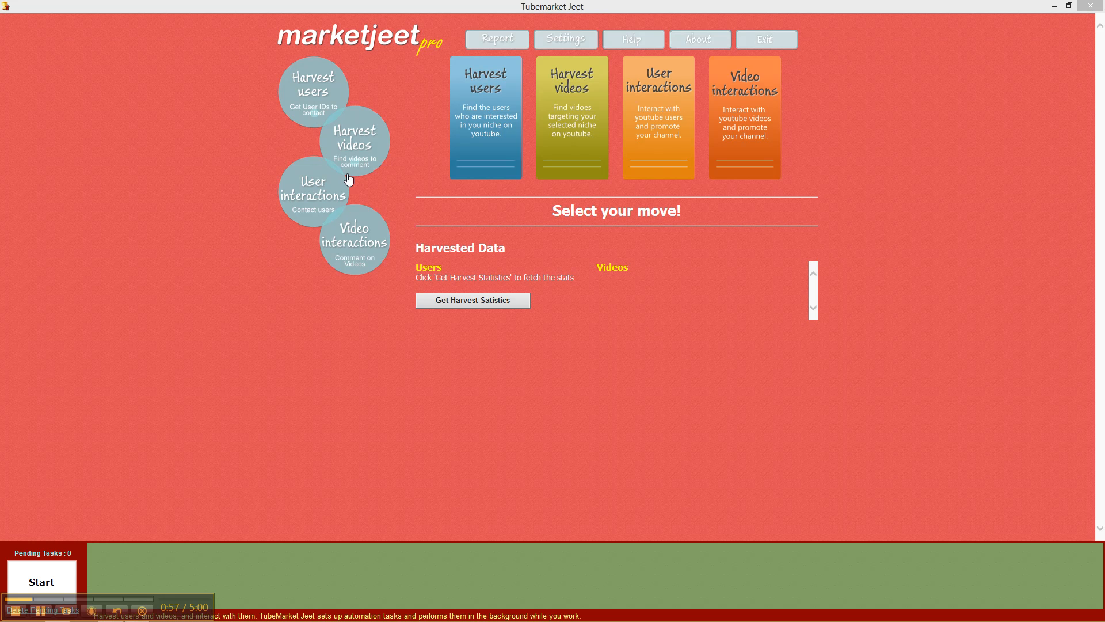
mouse_move(314, 101)
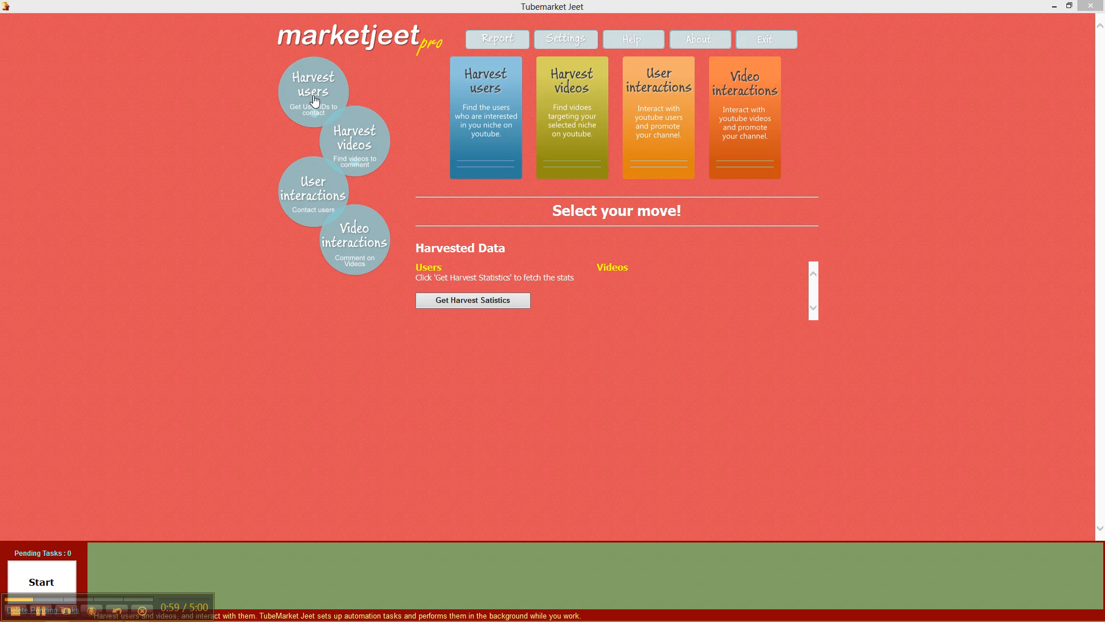
- Open the Harvest users section showing Add User, Find from keywords, Harvest Youtube Pages and Harvest from Tops
left_click(313, 90)
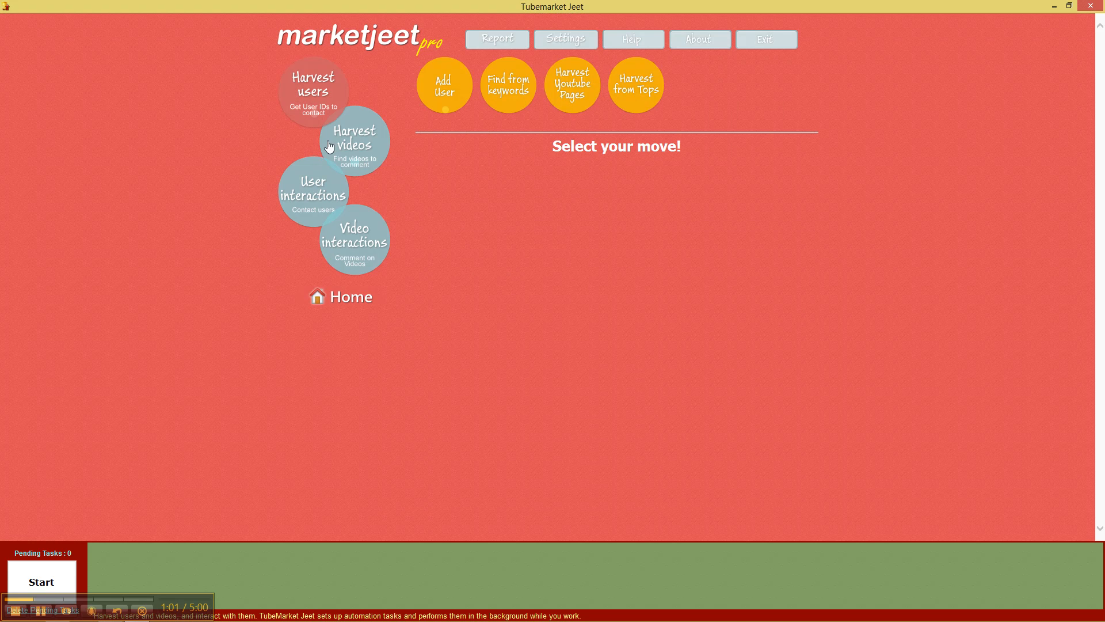
mouse_move(436, 115)
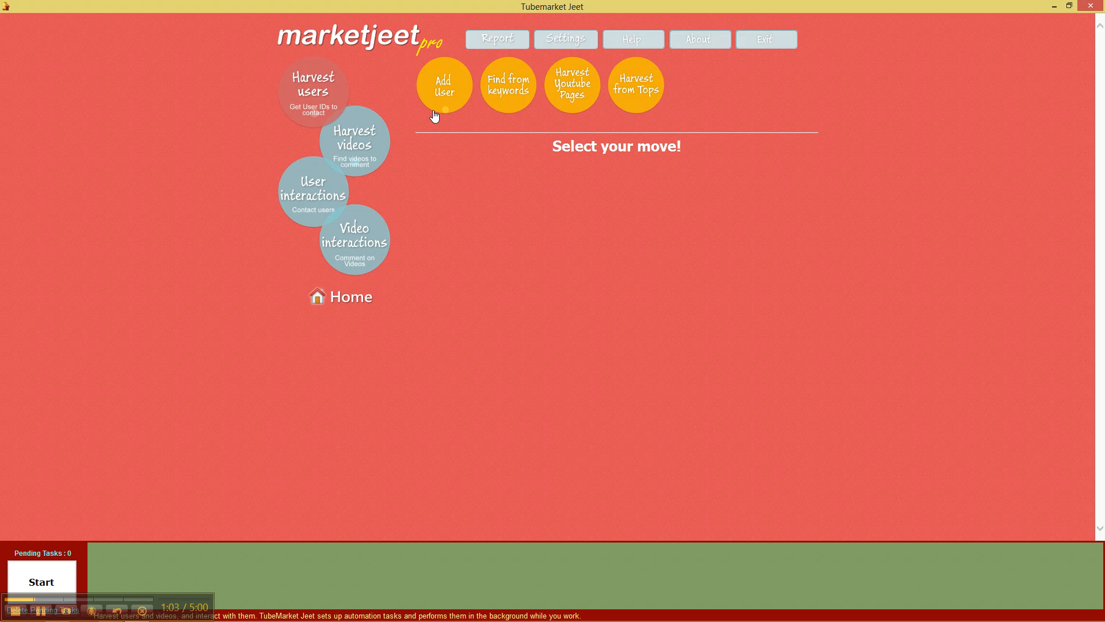
mouse_move(459, 80)
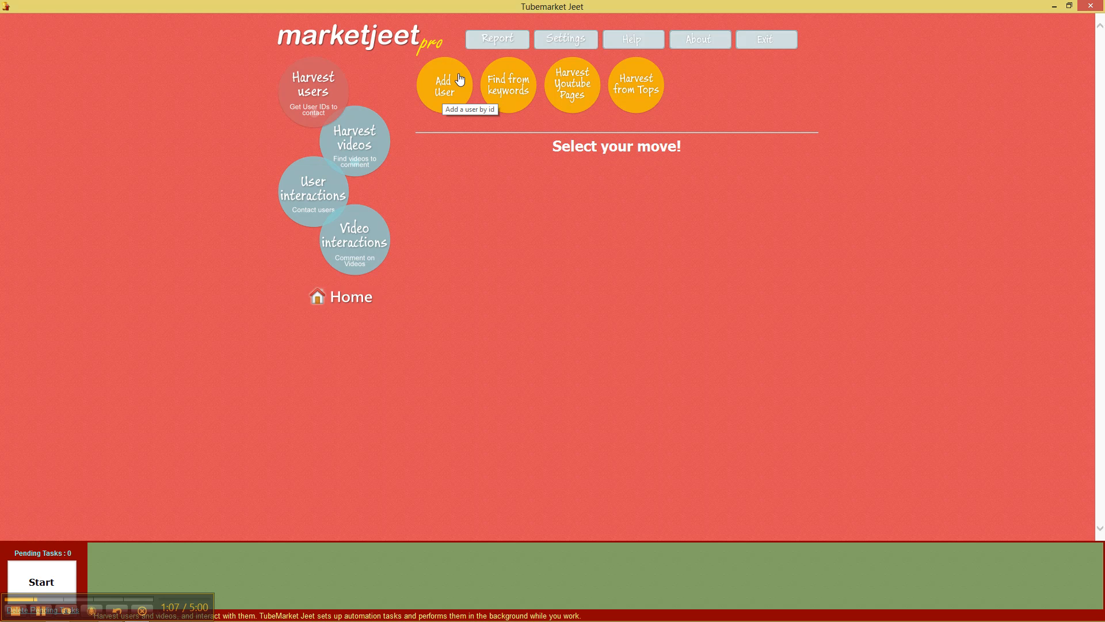
mouse_move(478, 94)
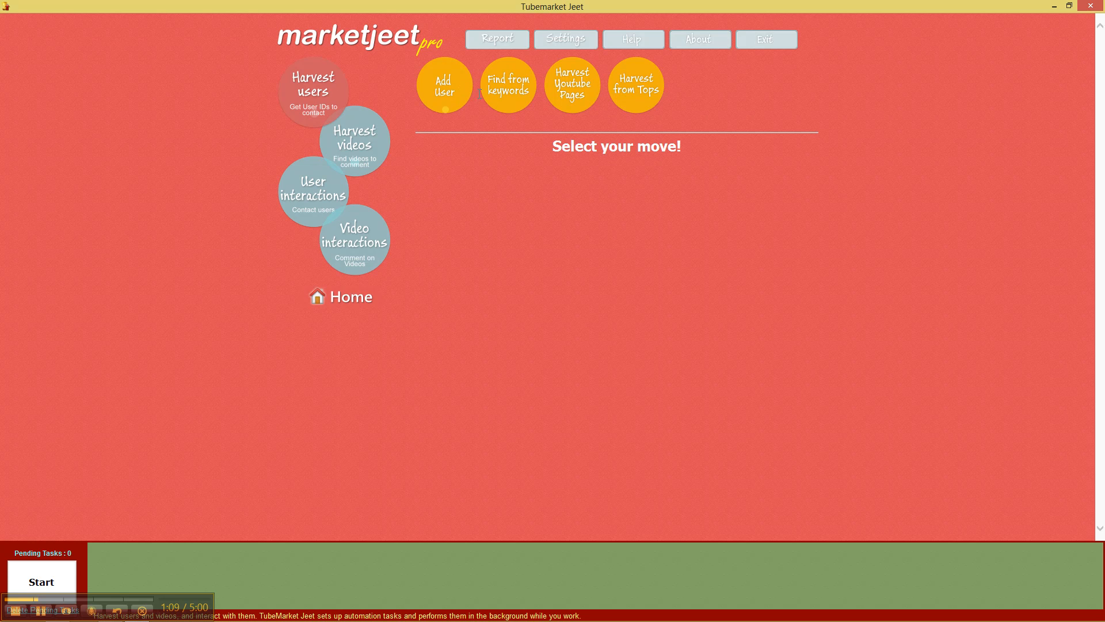
mouse_move(519, 91)
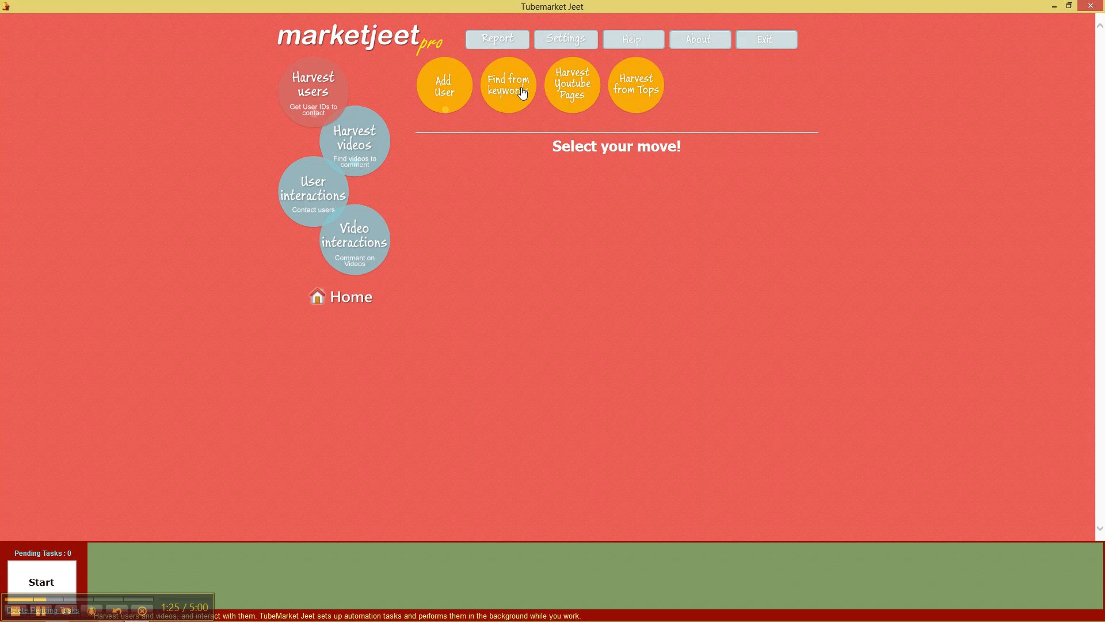
mouse_move(594, 112)
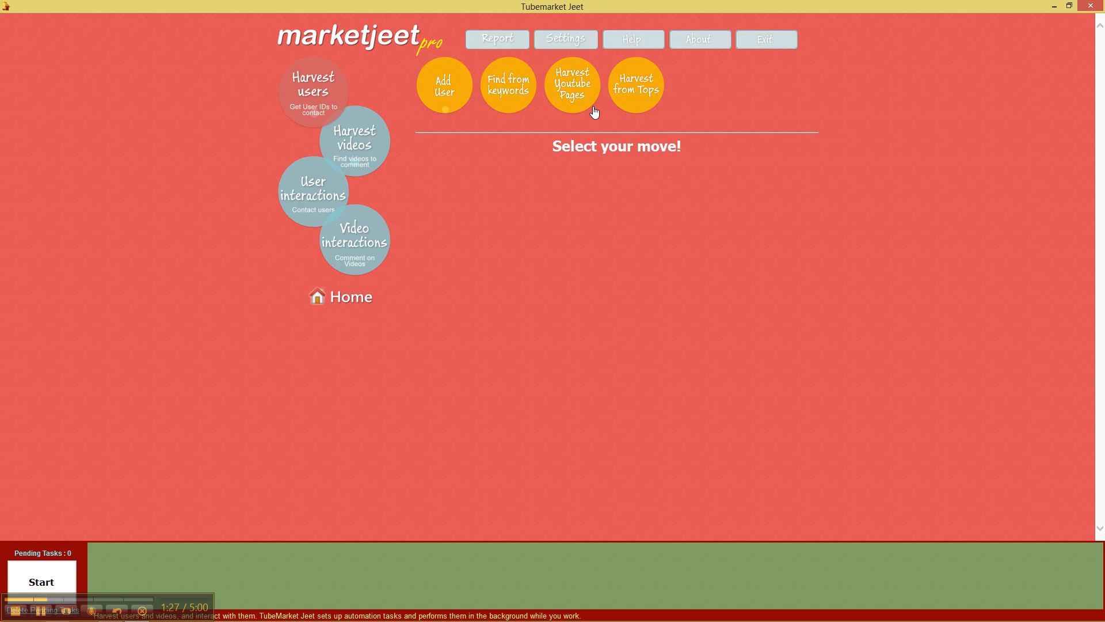
mouse_move(585, 104)
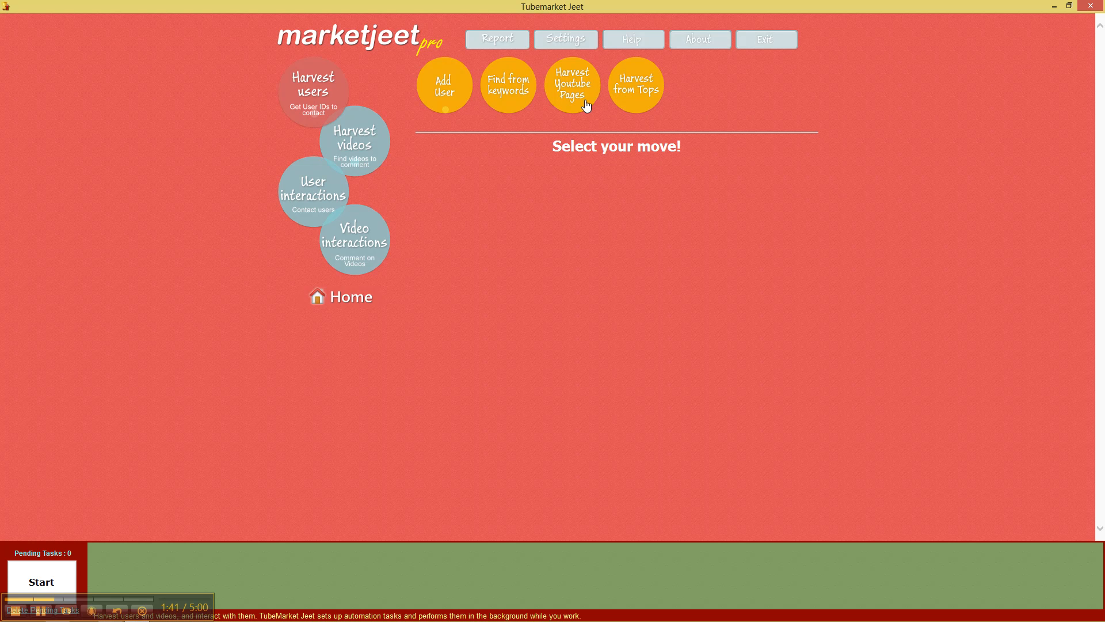
mouse_move(635, 85)
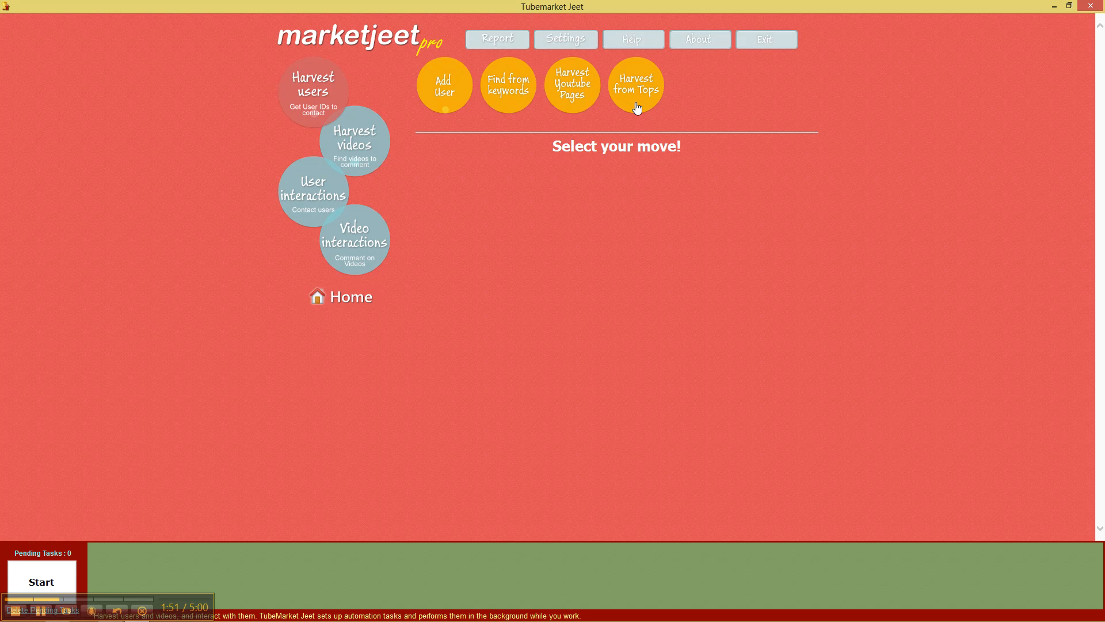
left_click(635, 85)
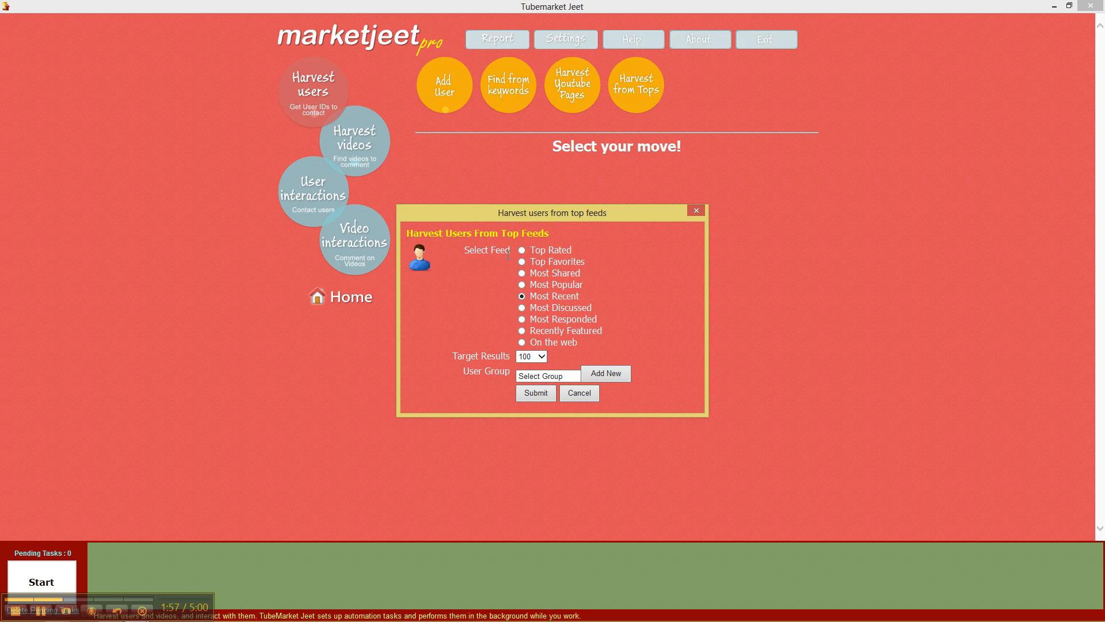
mouse_move(537, 260)
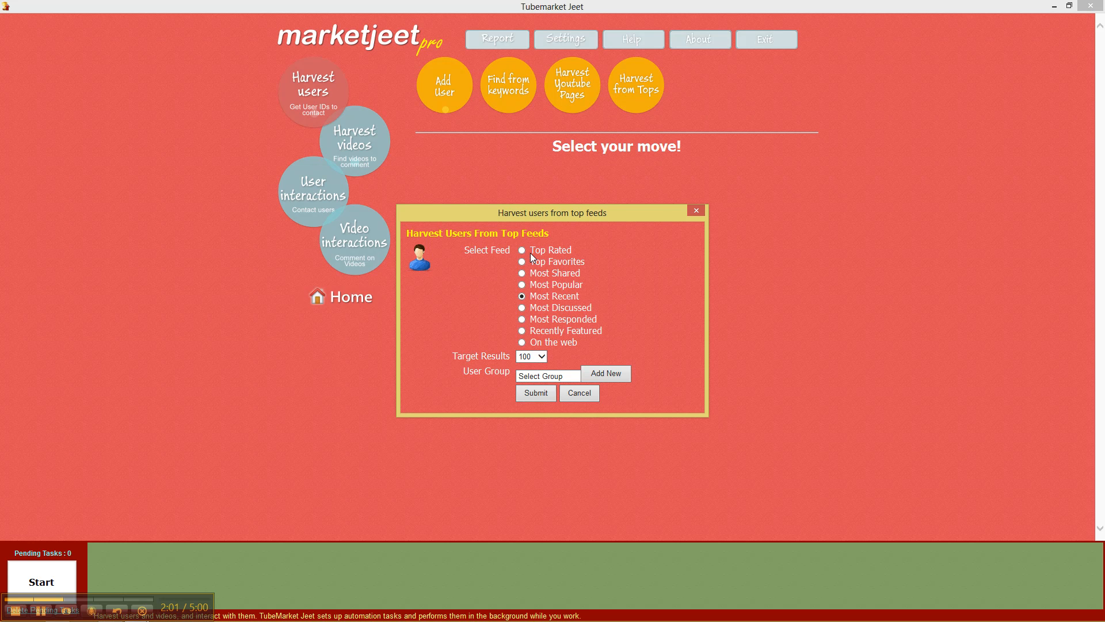
mouse_move(567, 313)
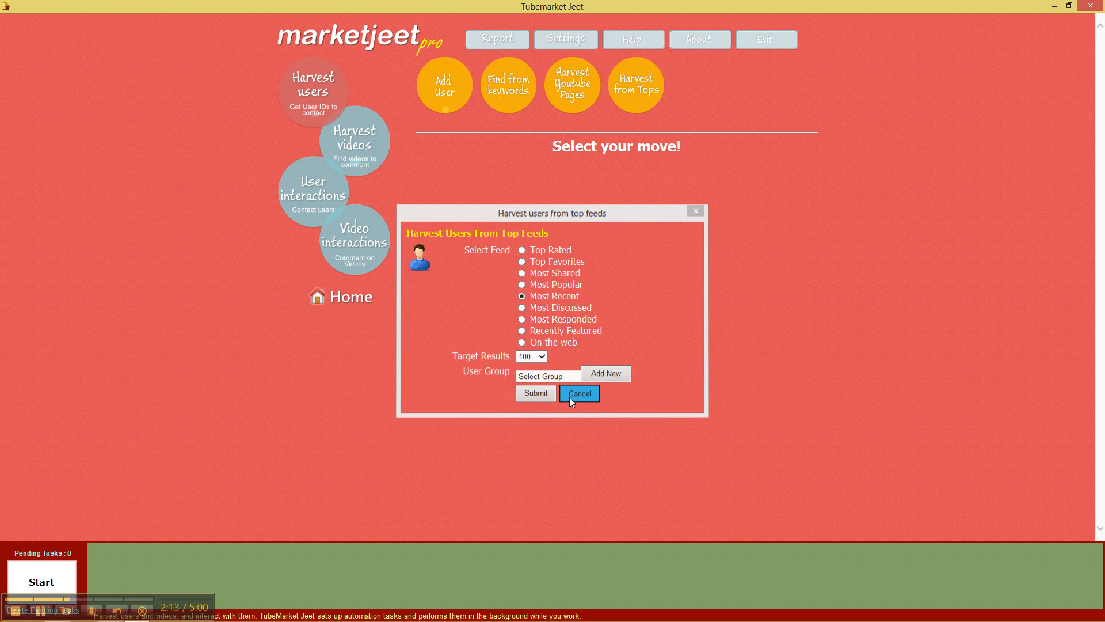
left_click(578, 393)
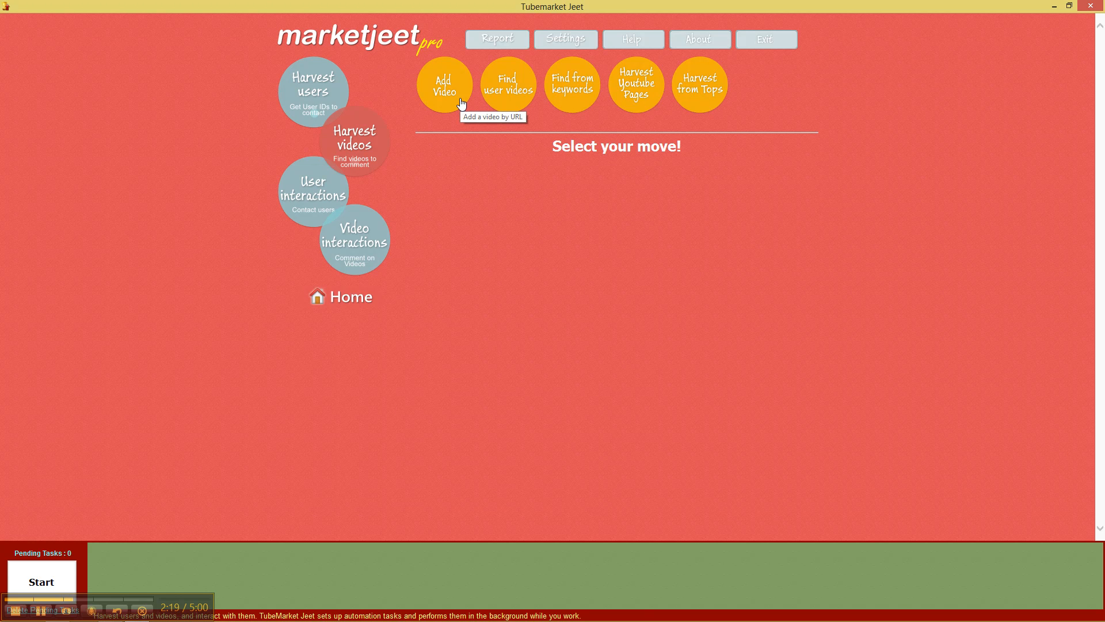
mouse_move(506, 109)
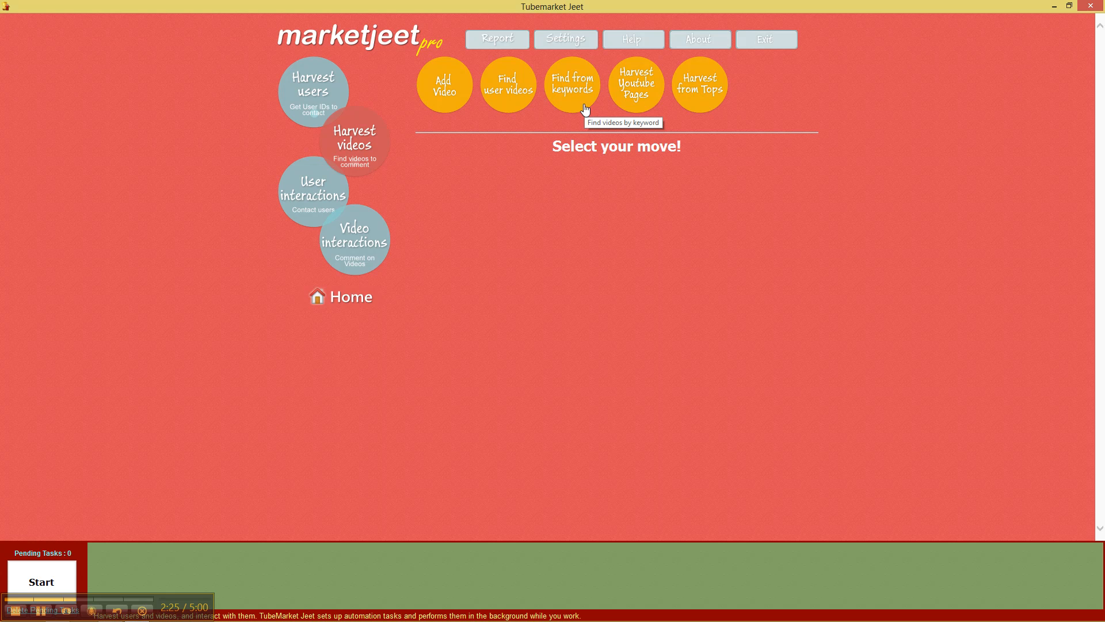
mouse_move(652, 108)
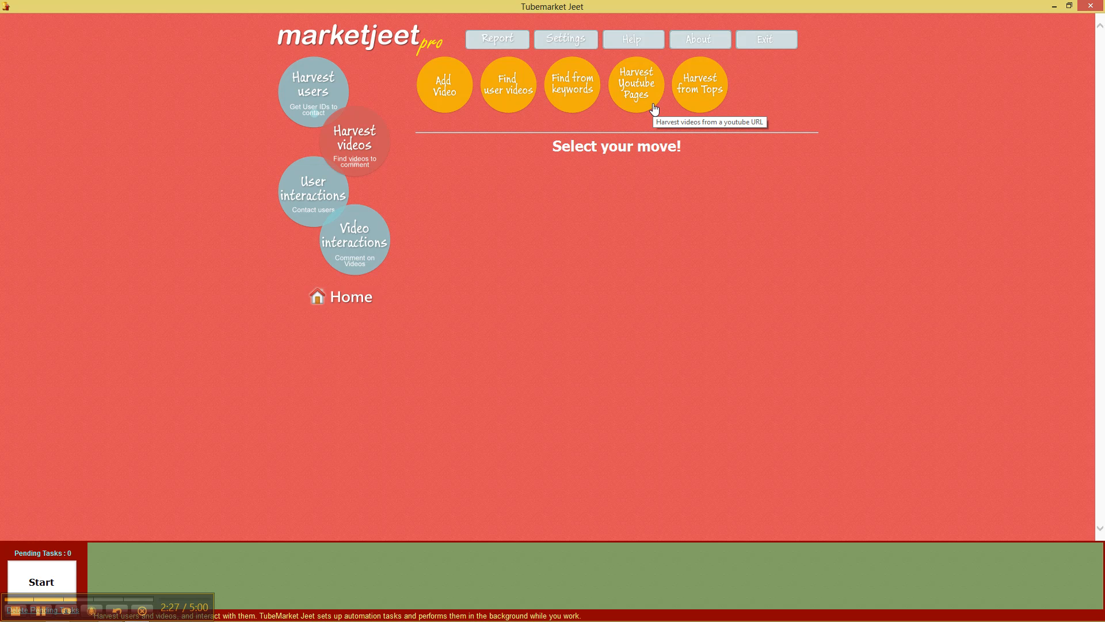
mouse_move(709, 103)
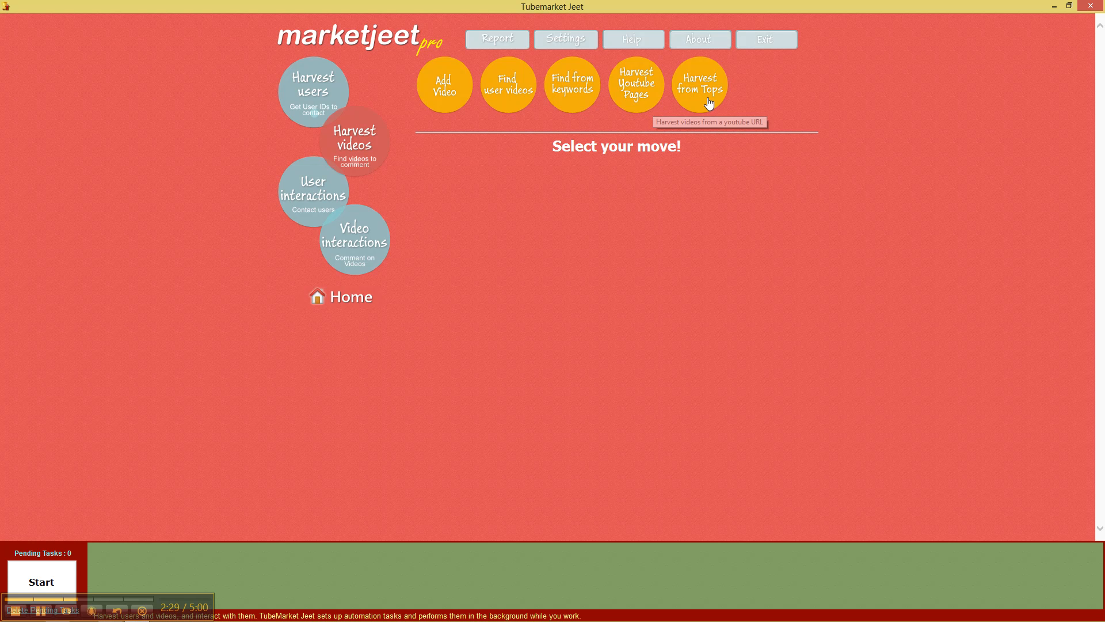
mouse_move(707, 104)
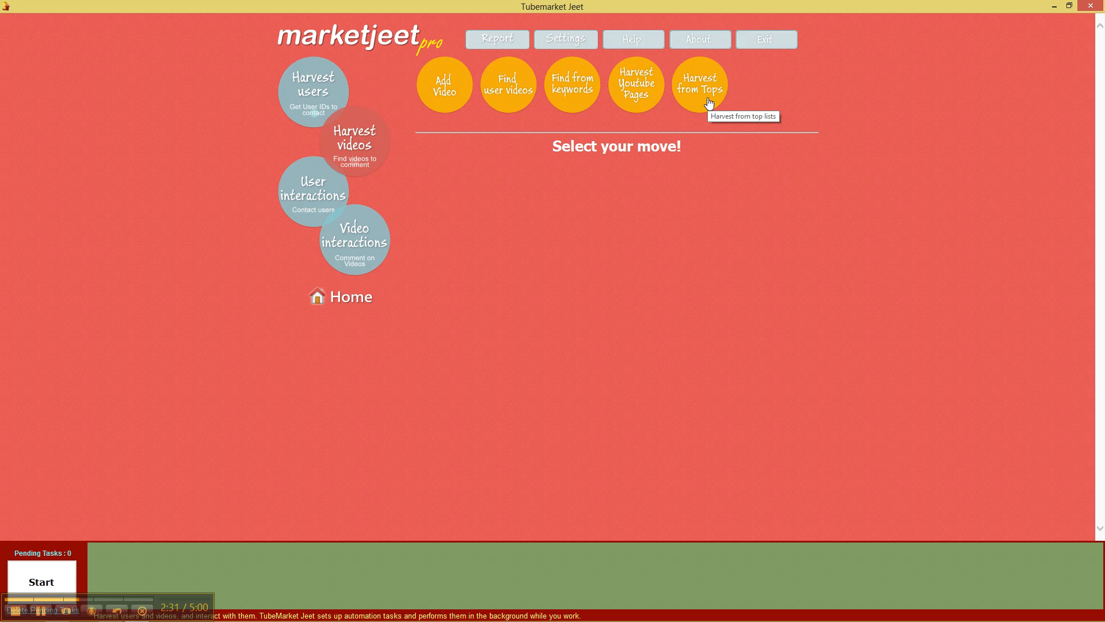
mouse_move(336, 201)
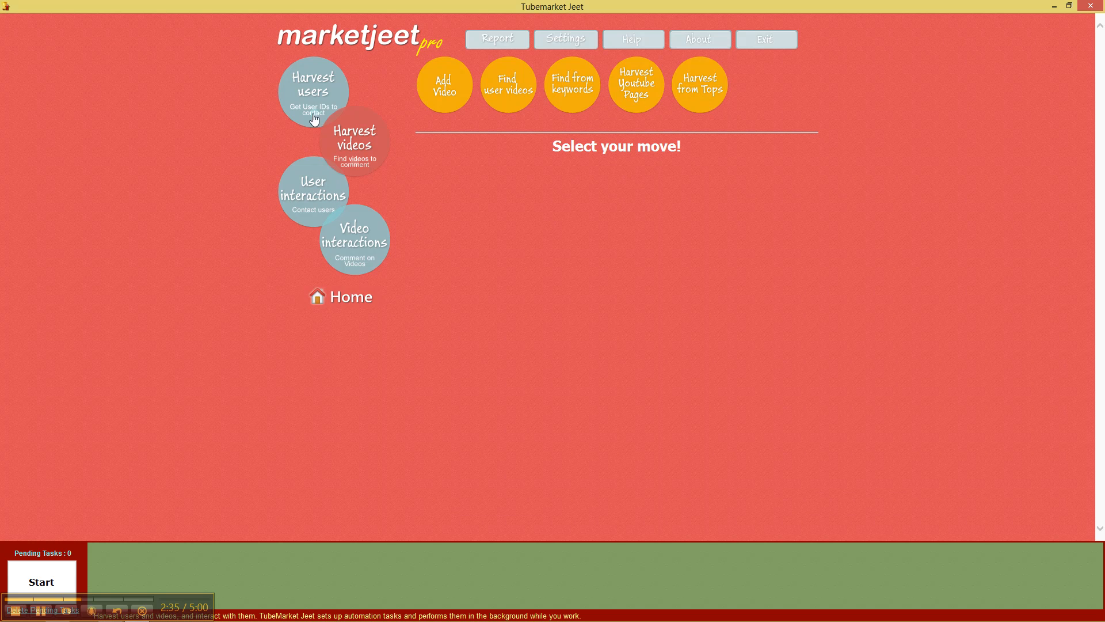
mouse_move(343, 92)
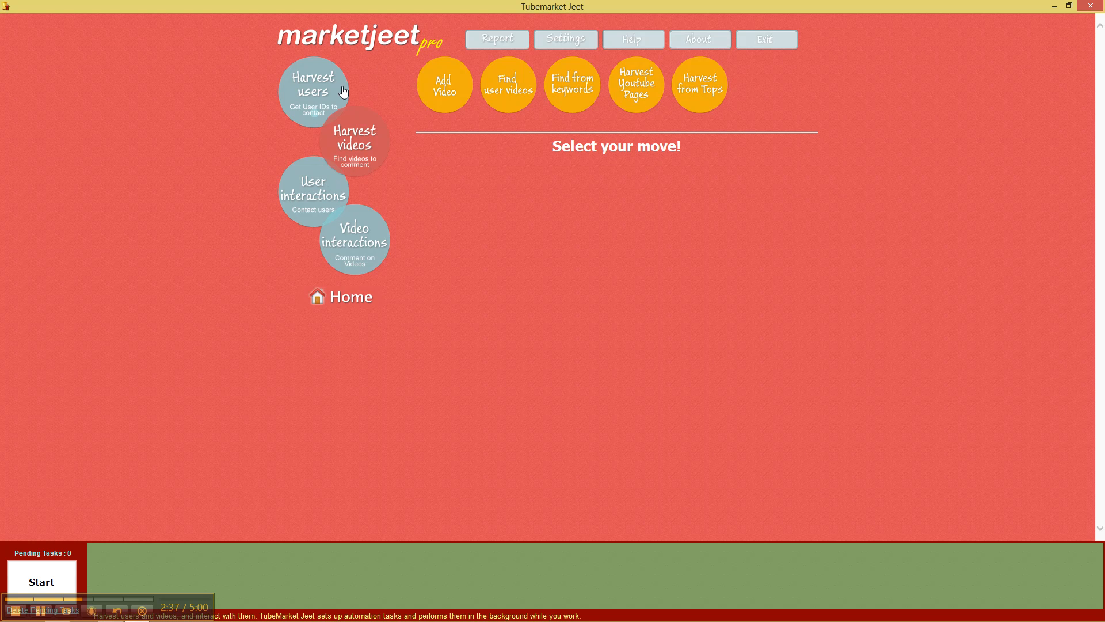
- Open the User interactions section with Contact request, Subscribe and Share video options
left_click(312, 192)
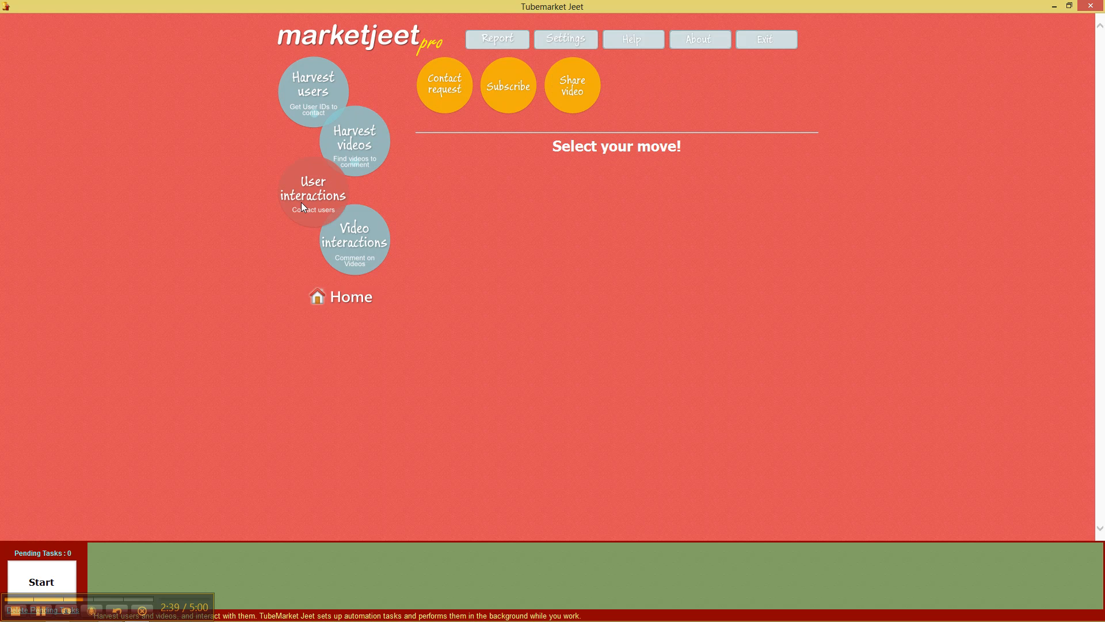
mouse_move(429, 116)
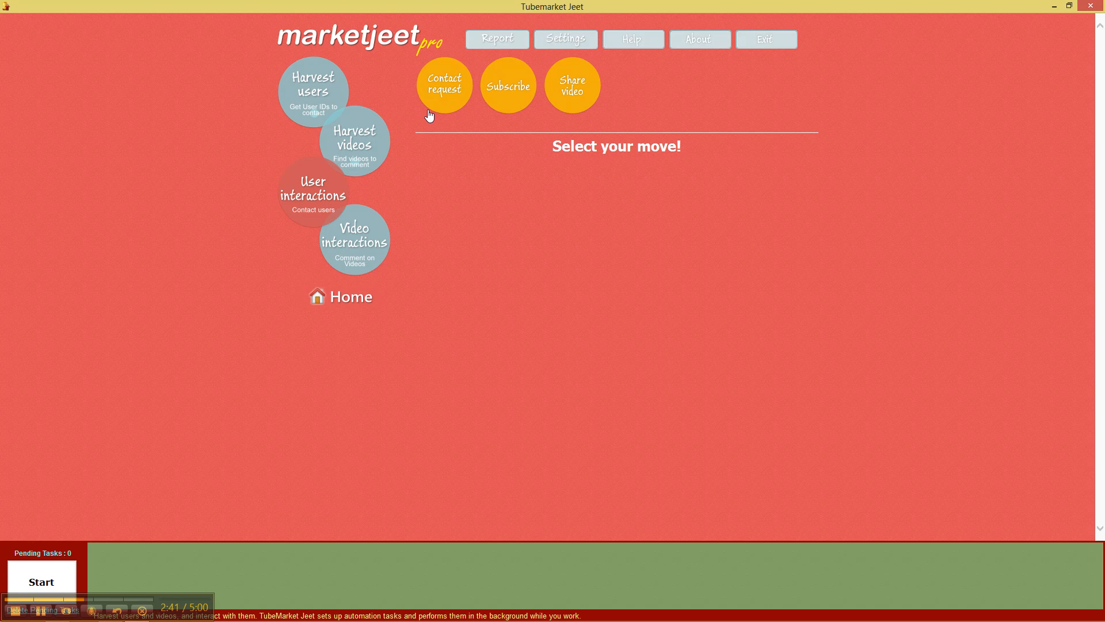
mouse_move(498, 111)
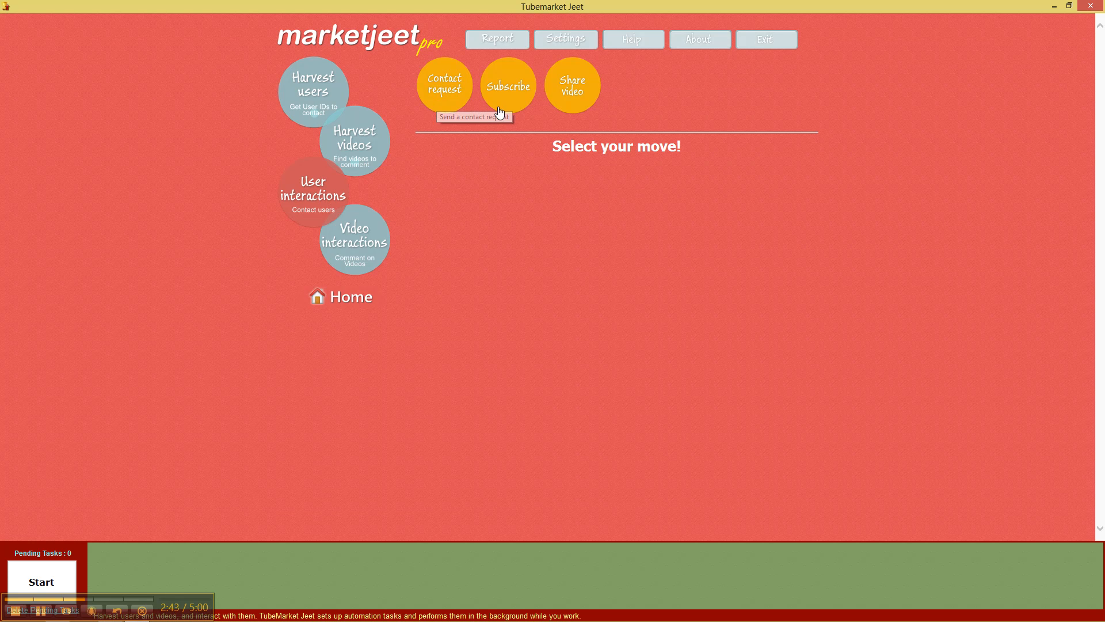
mouse_move(562, 111)
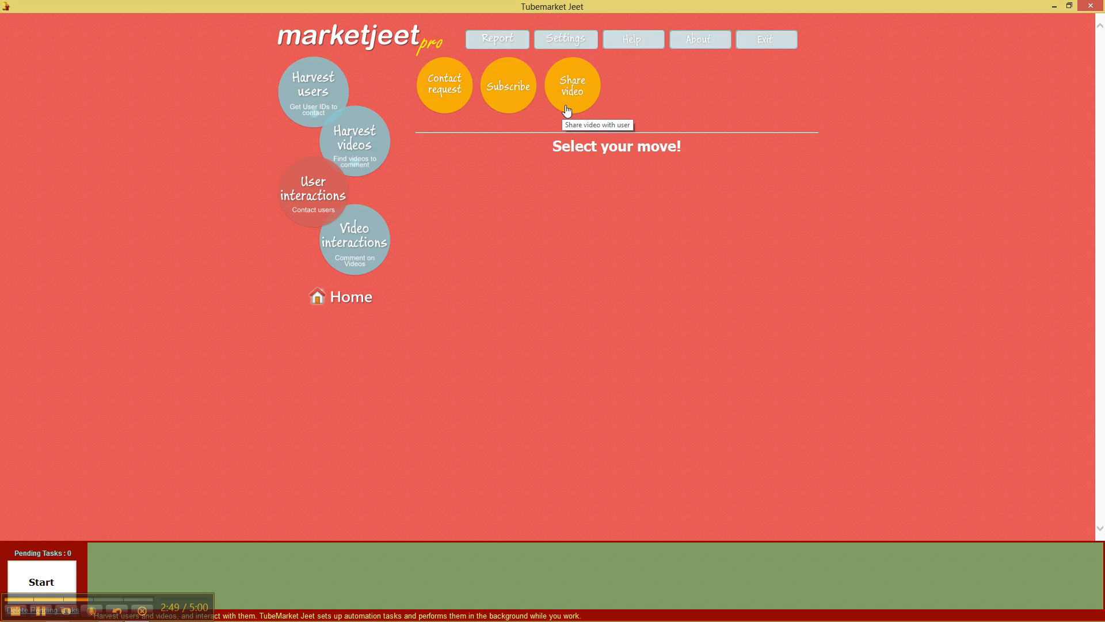
mouse_move(571, 112)
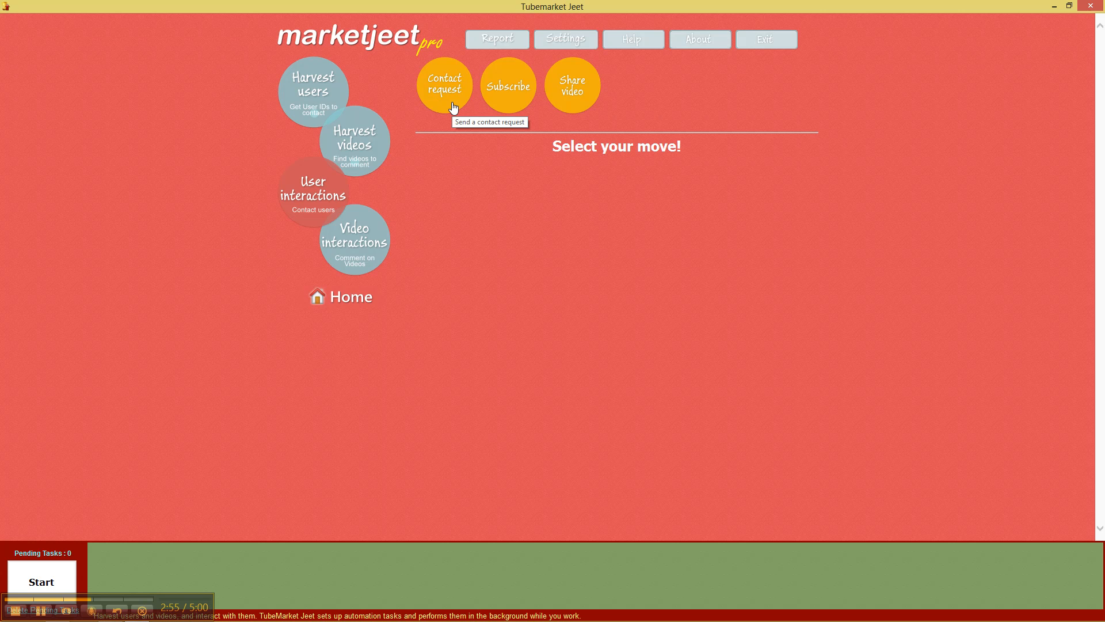
mouse_move(592, 99)
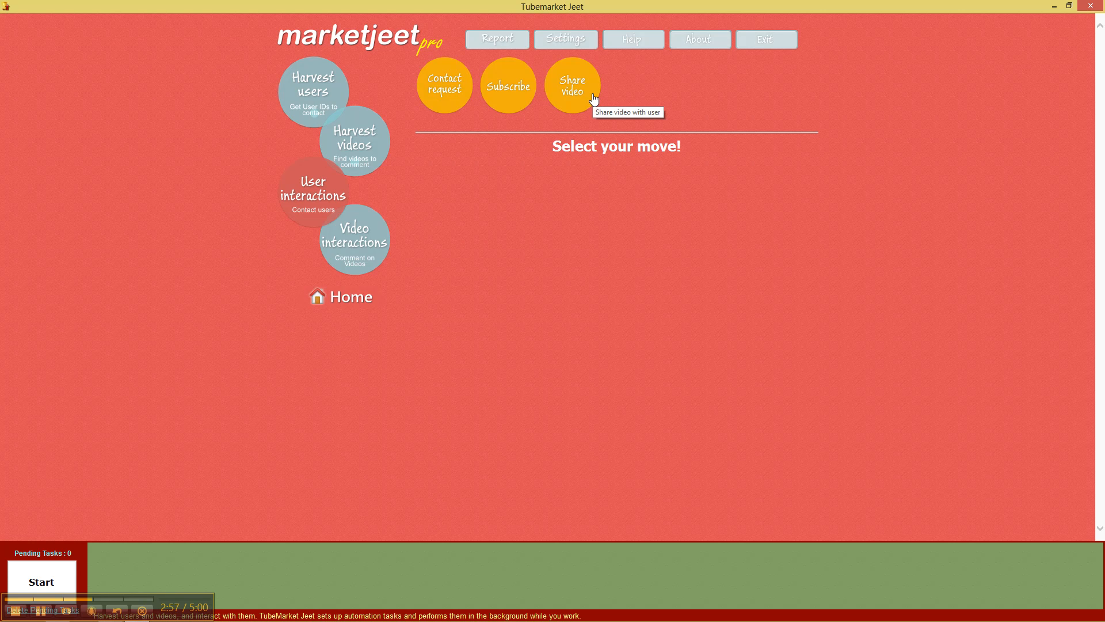
mouse_move(356, 249)
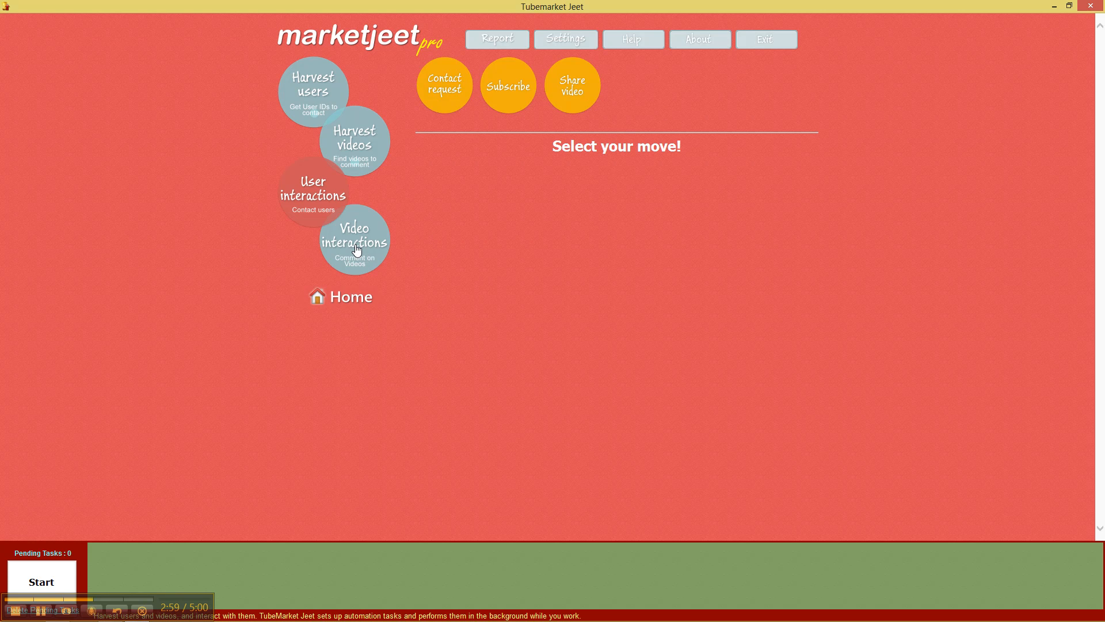
- Open the Video interactions section with get comment users, get related videos and post comments
left_click(354, 239)
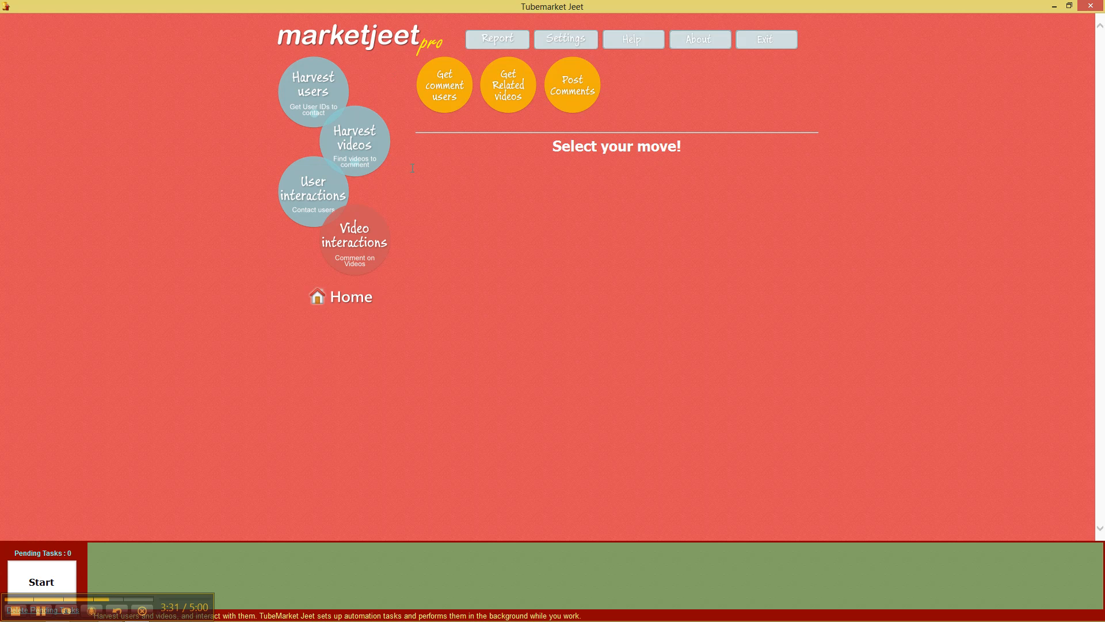
mouse_move(566, 40)
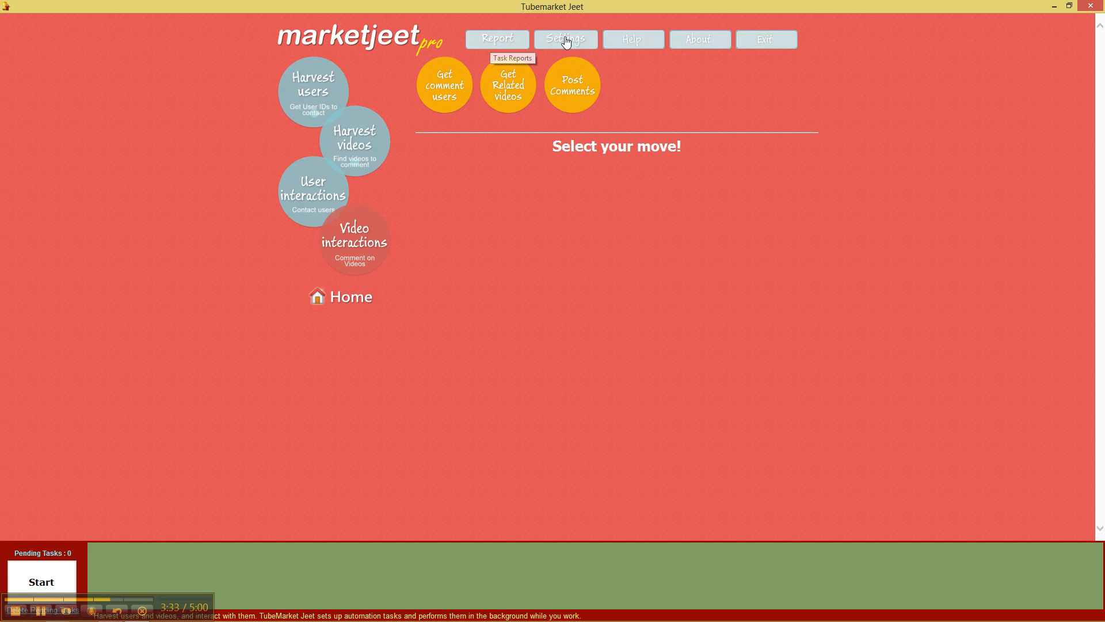
mouse_move(497, 38)
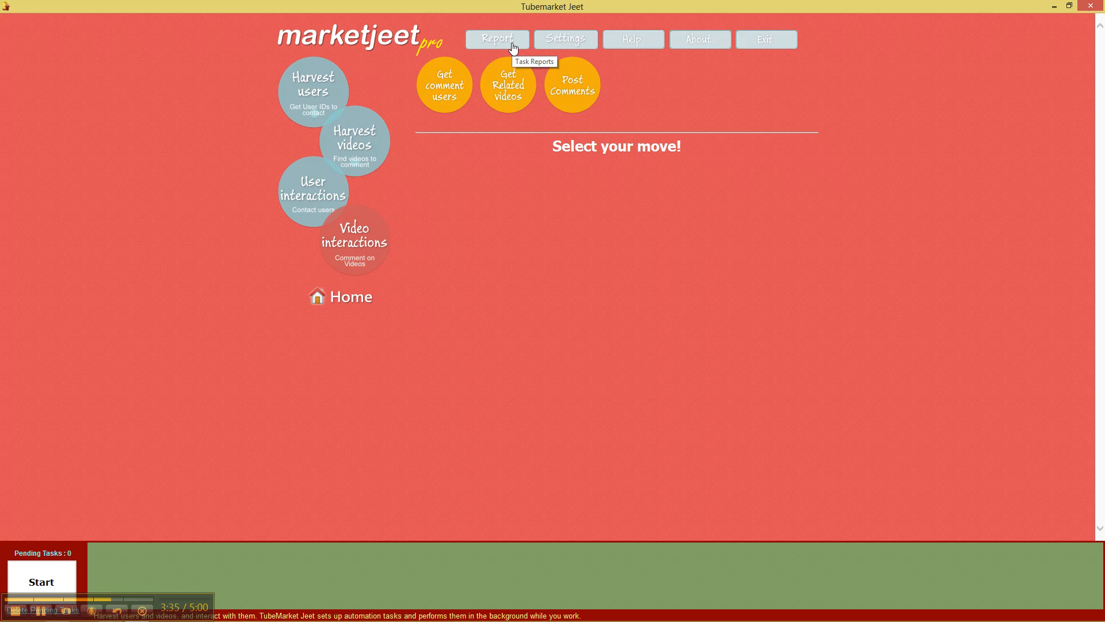
- Open the Task Report listing completed contact requests with completion times and results
left_click(496, 38)
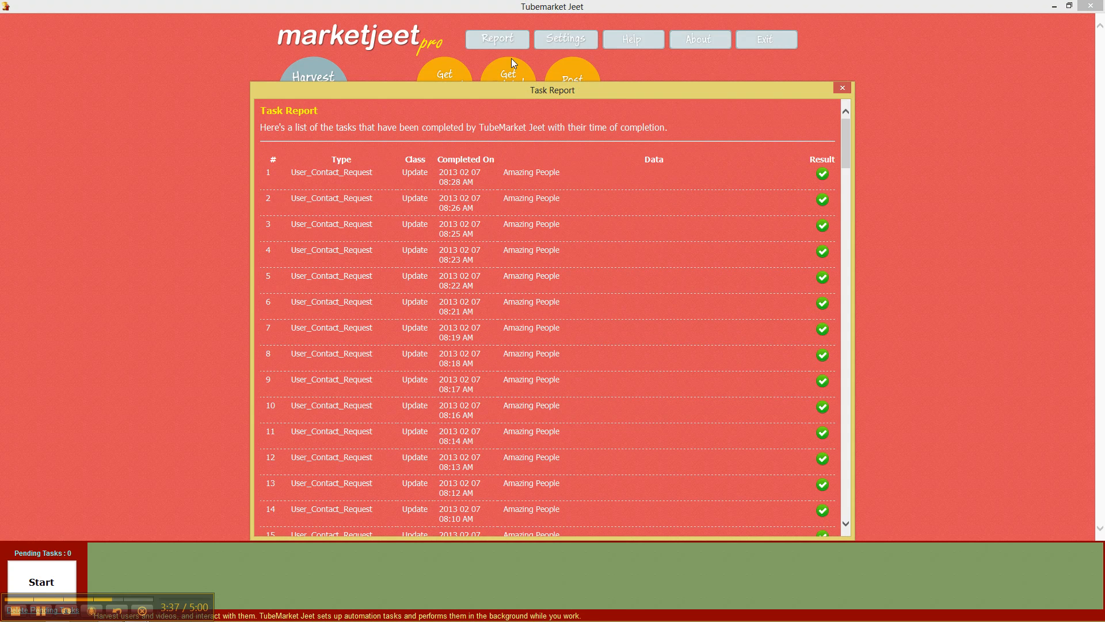
scroll("down", 3)
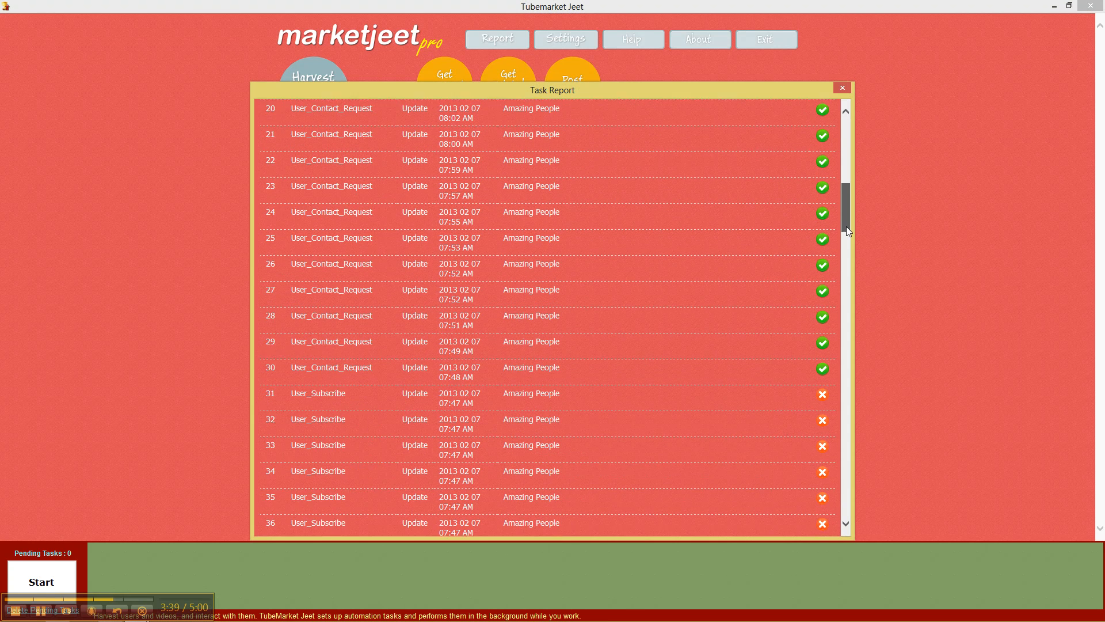
scroll("down", 3)
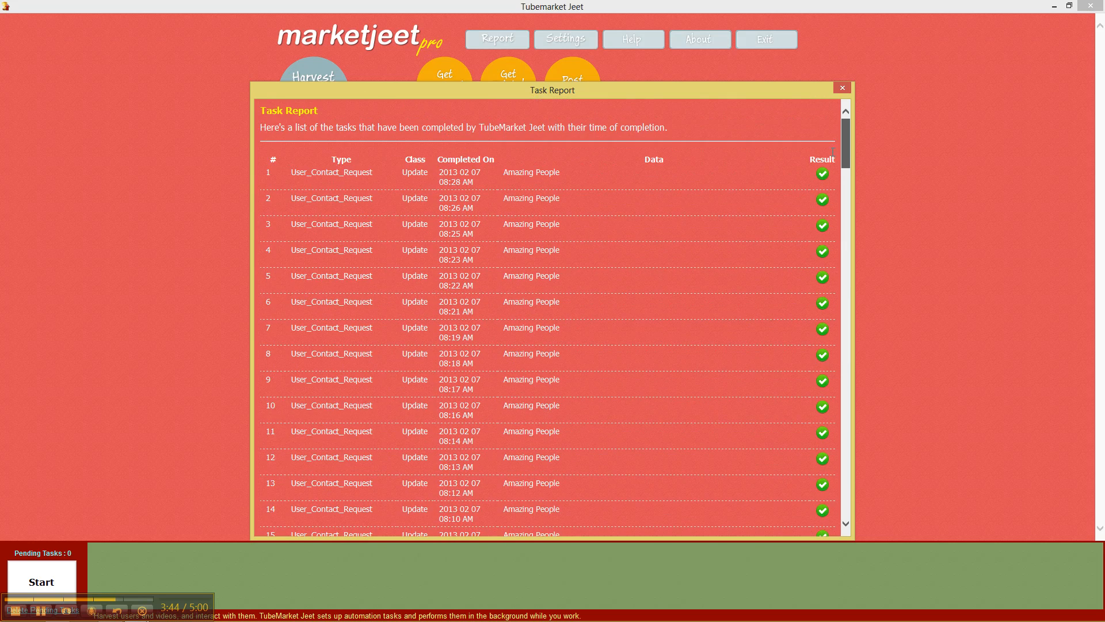
double_click(341, 172)
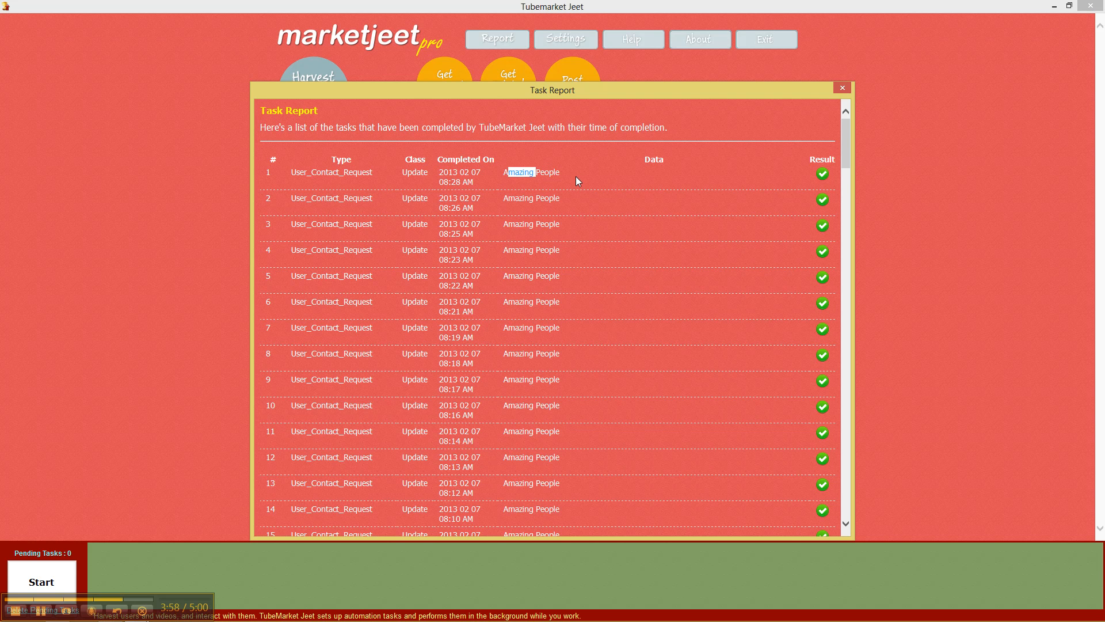
mouse_move(624, 199)
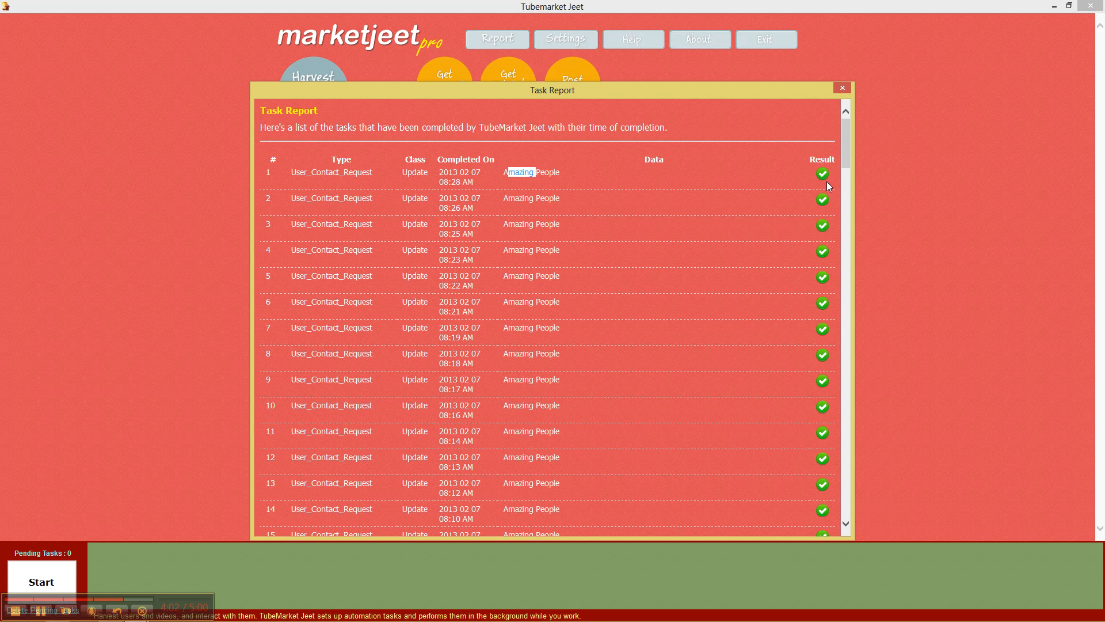
mouse_move(852, 169)
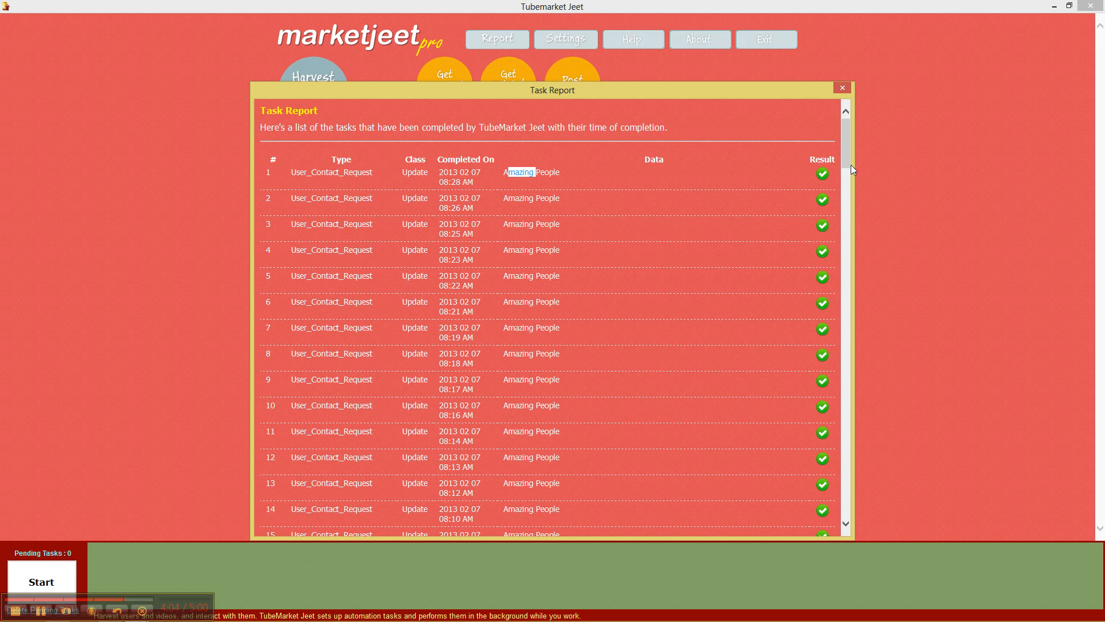
scroll("down", 3)
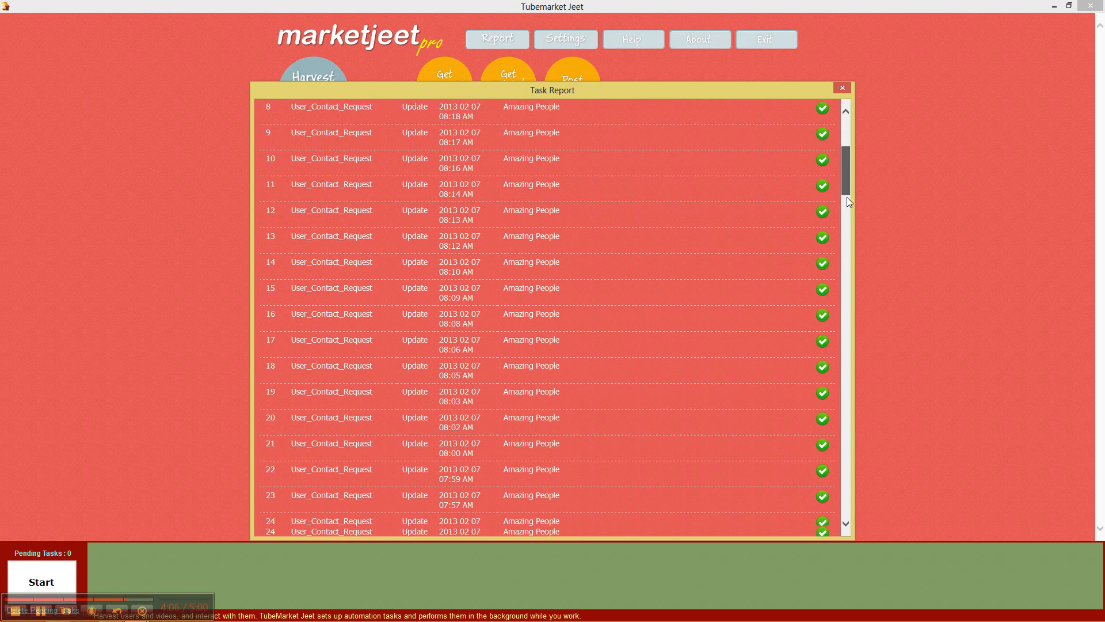
scroll("down", 3)
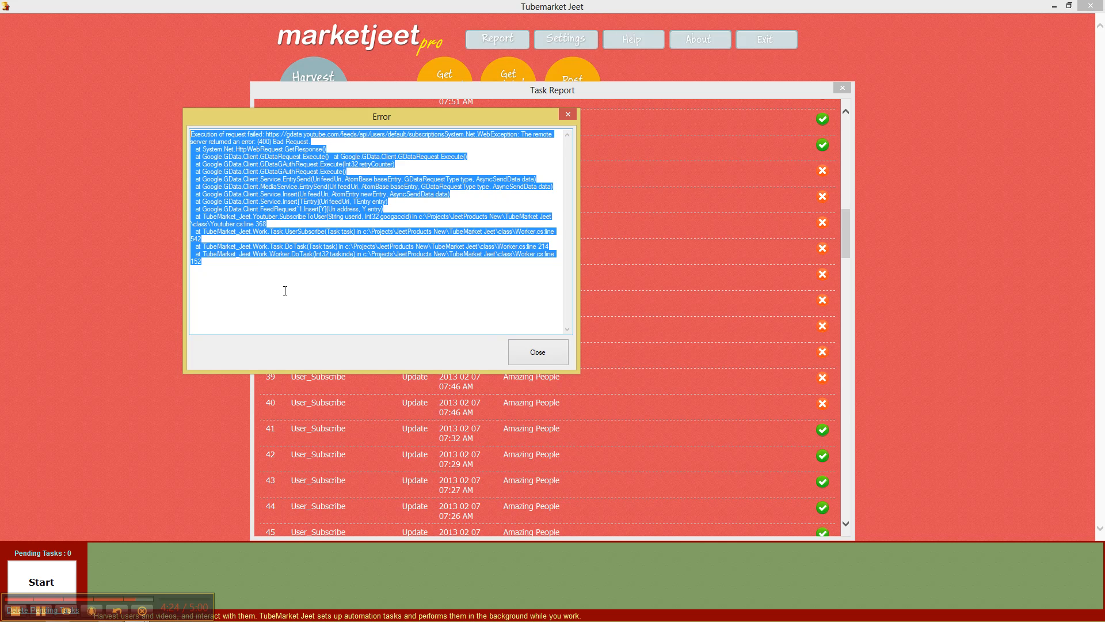
mouse_move(321, 296)
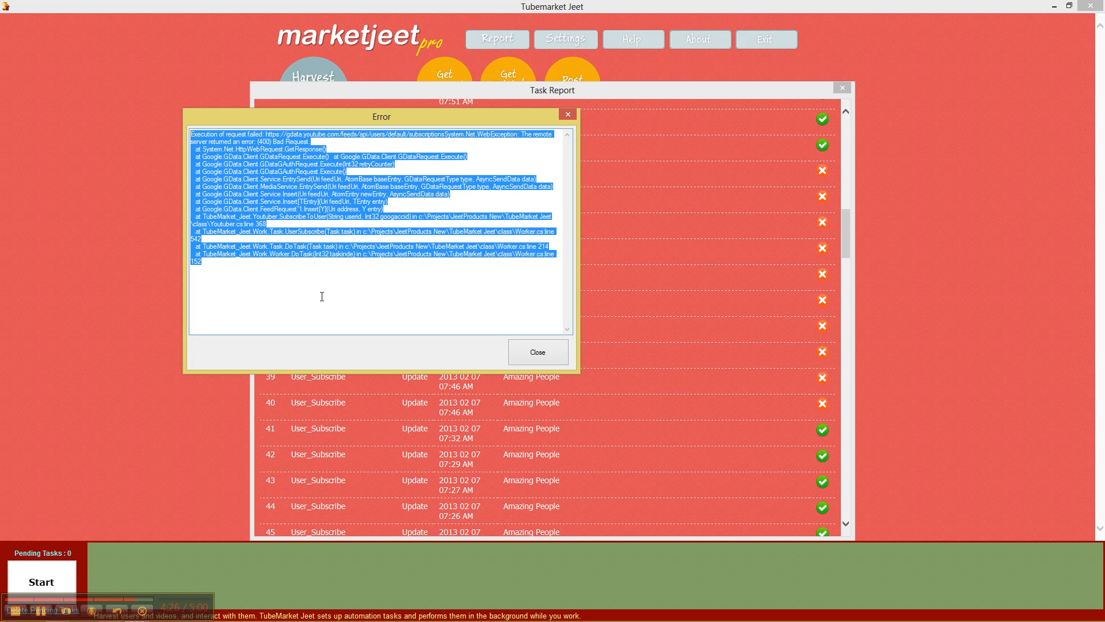
- Close the Error details dialog and the Task Report window
left_click(567, 115)
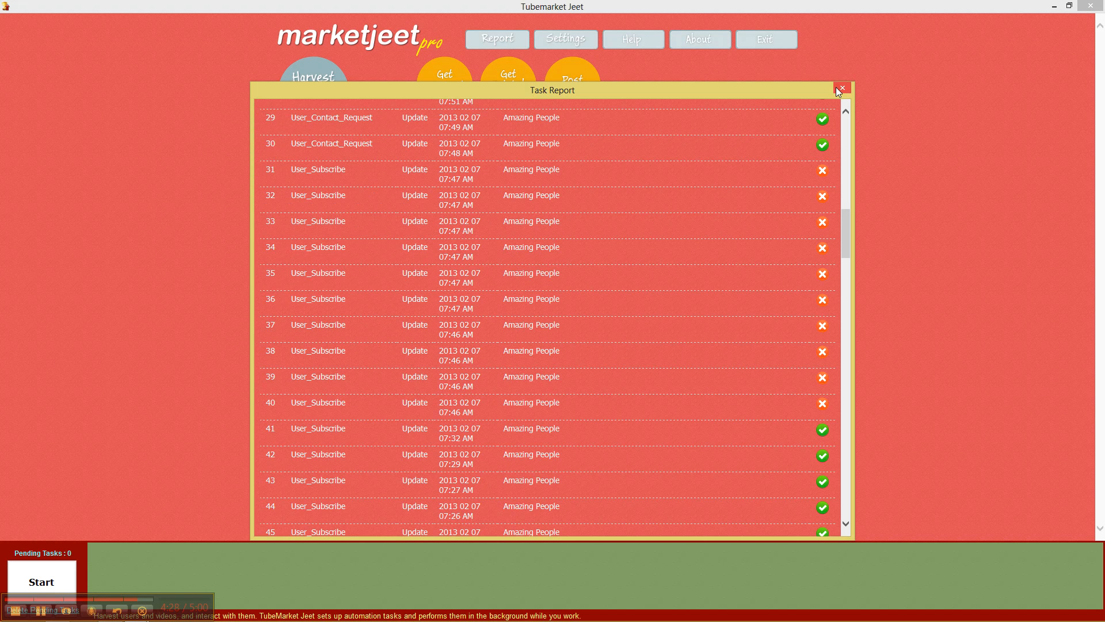
left_click(841, 90)
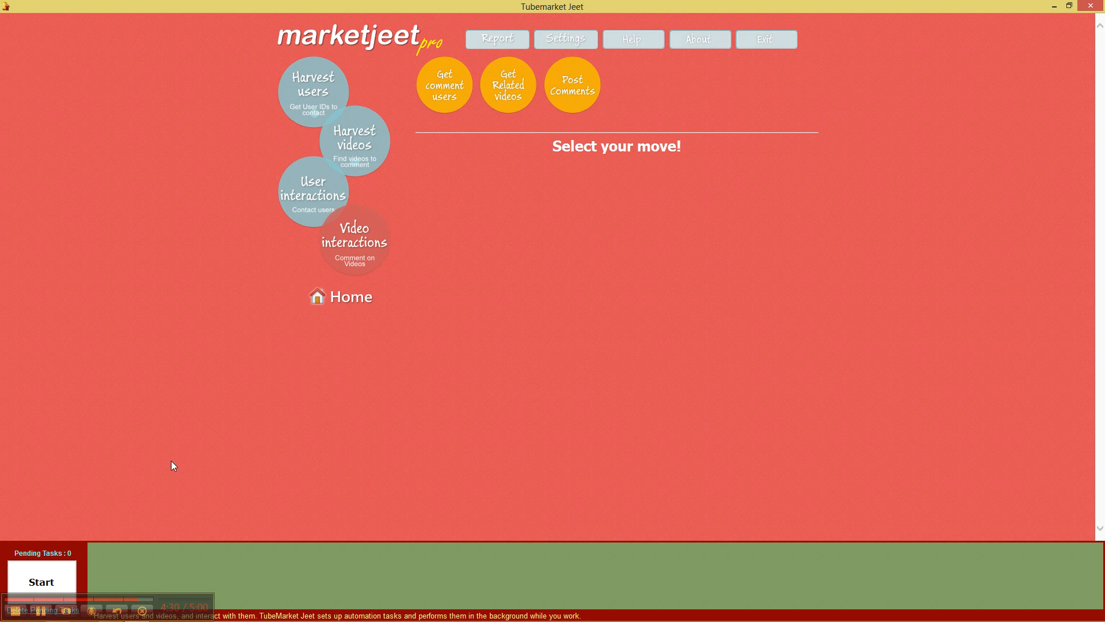